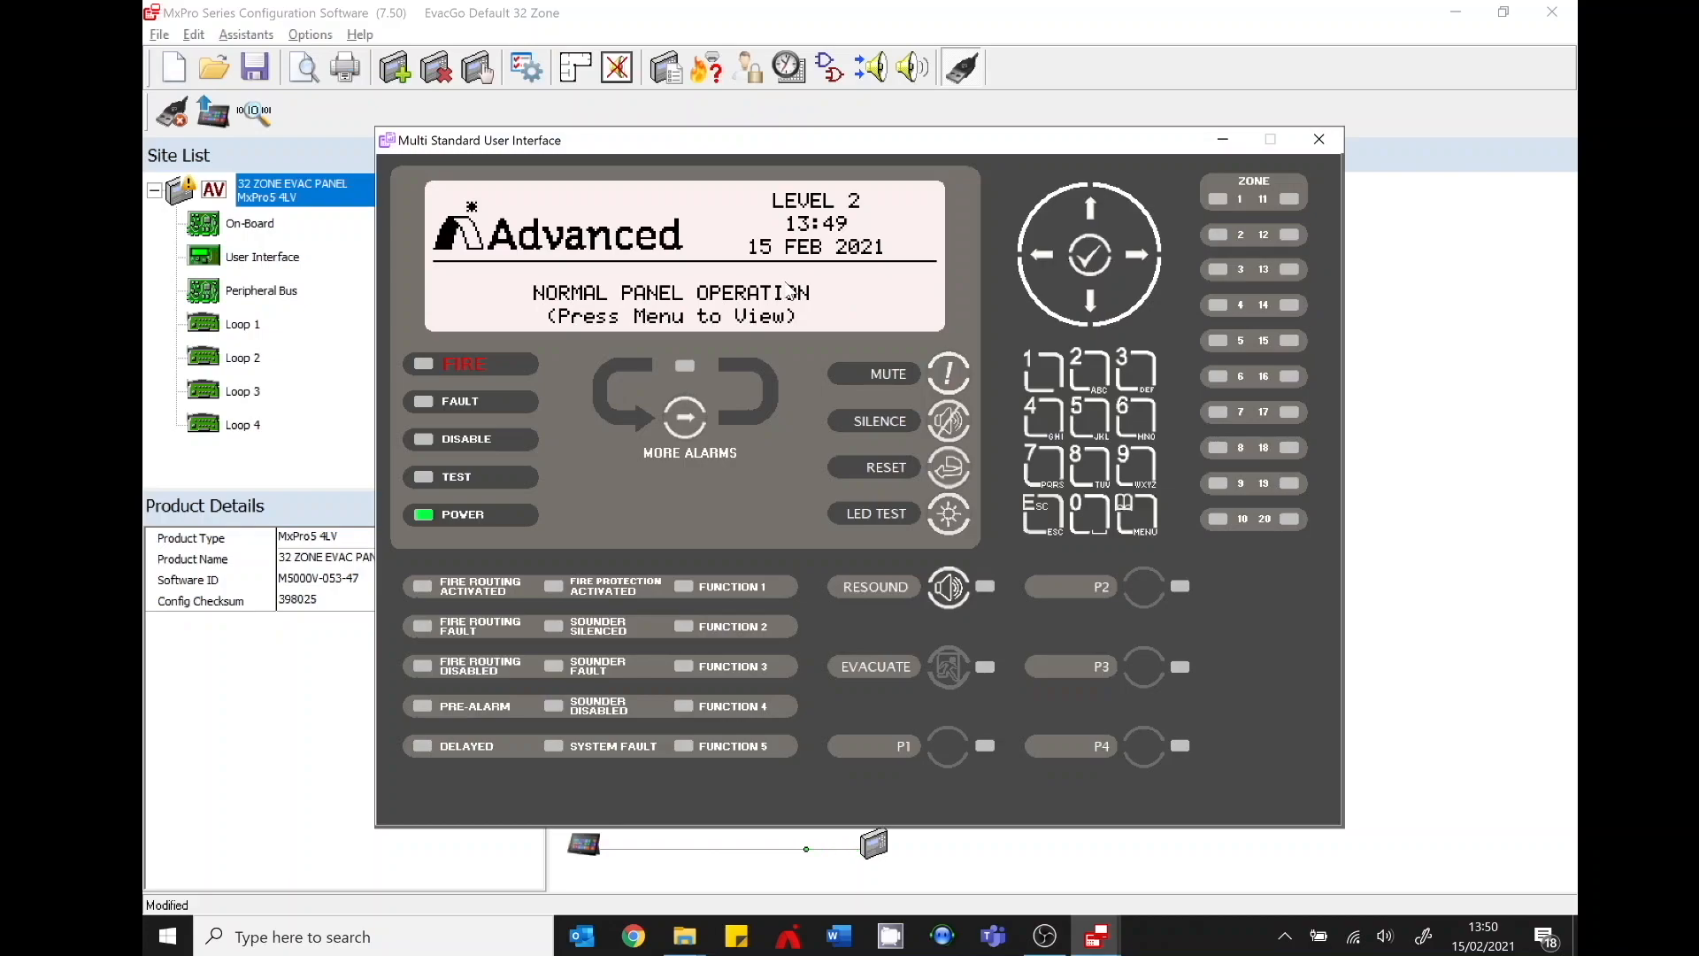
mouse_move(1148, 536)
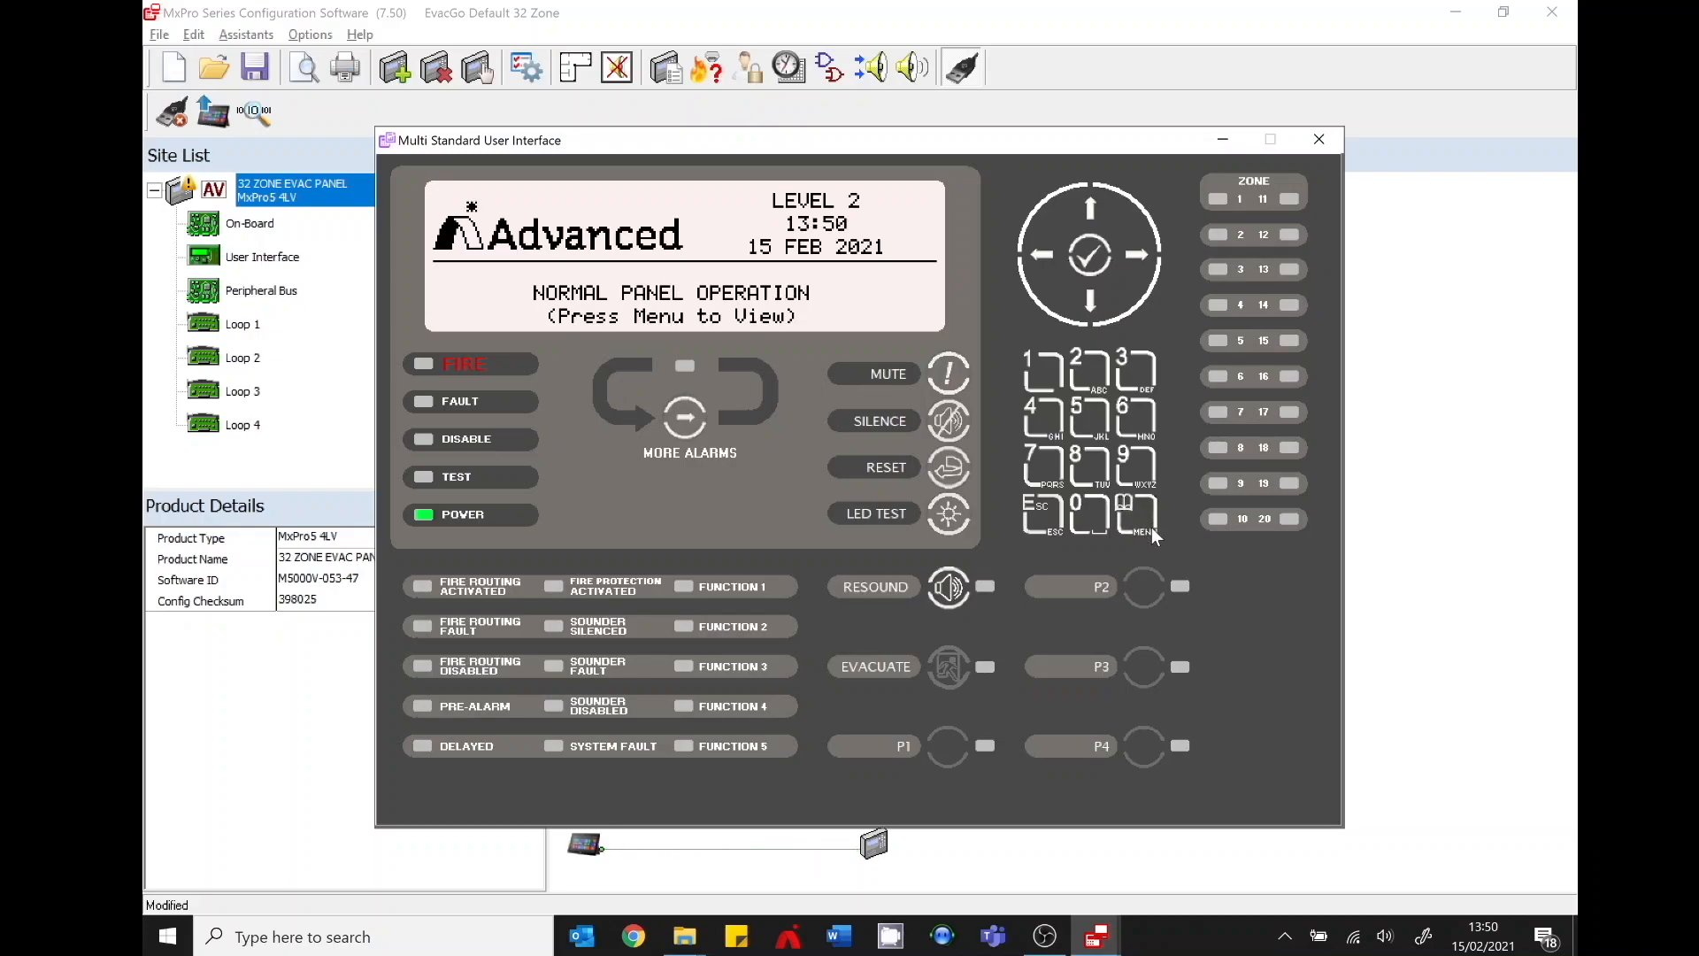
Open the Level 2 menu and move the selection from Status past Delay to Test
left_click(1136, 517)
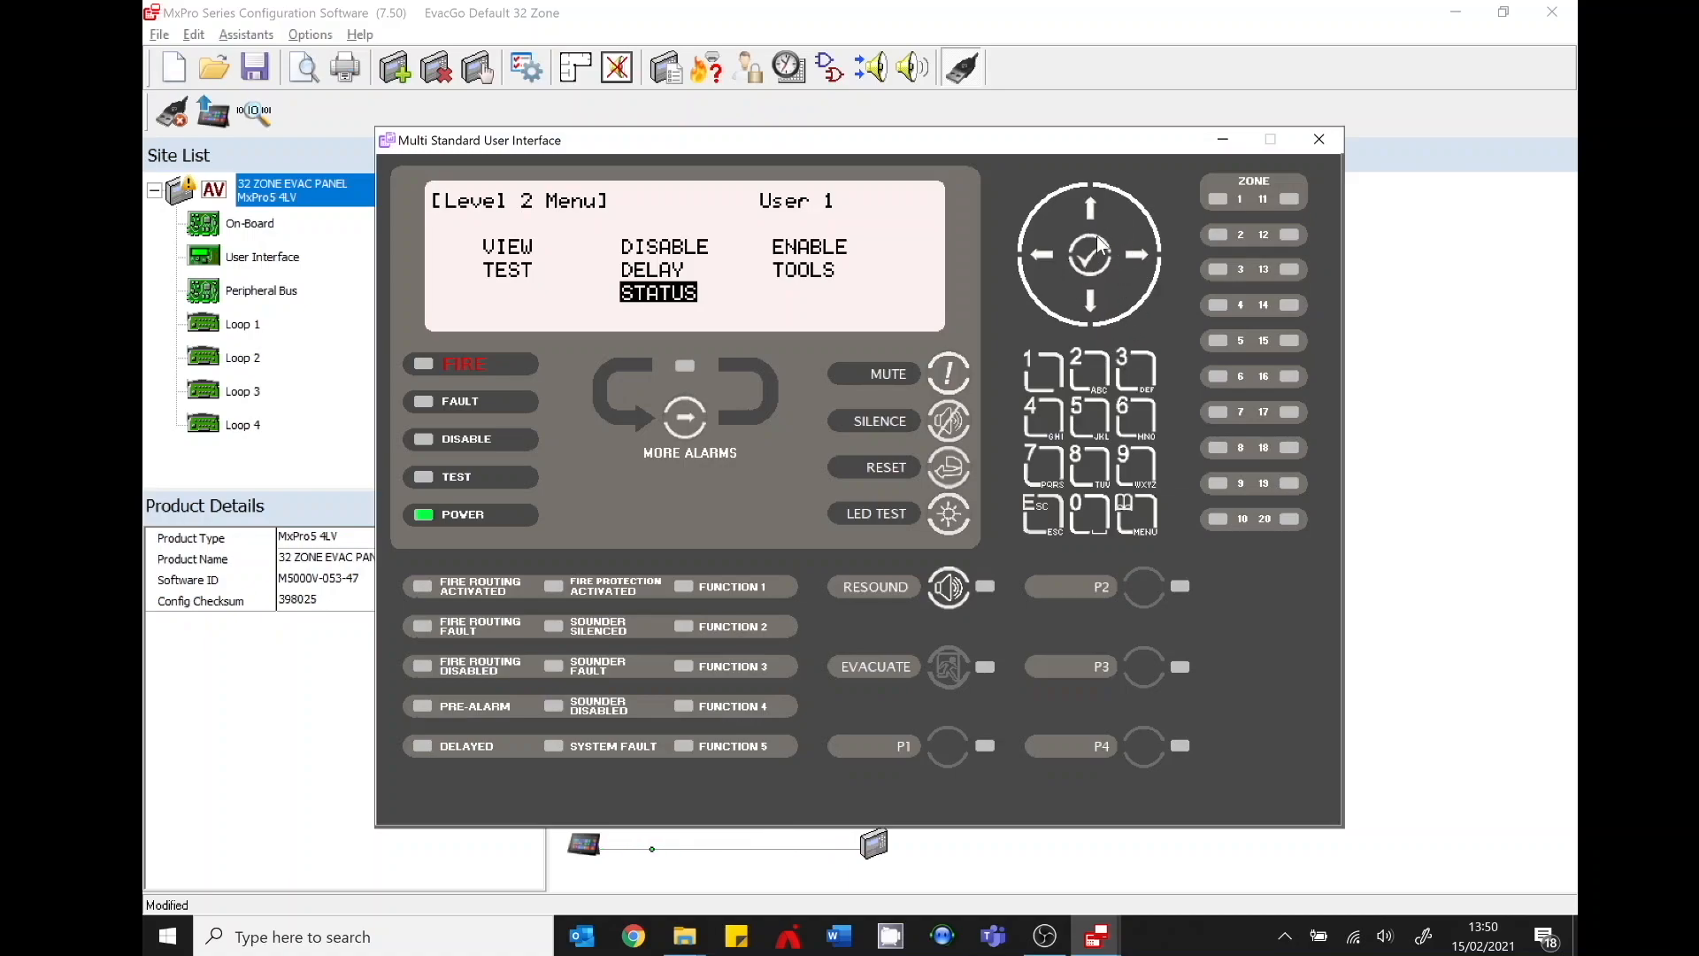
left_click(1037, 253)
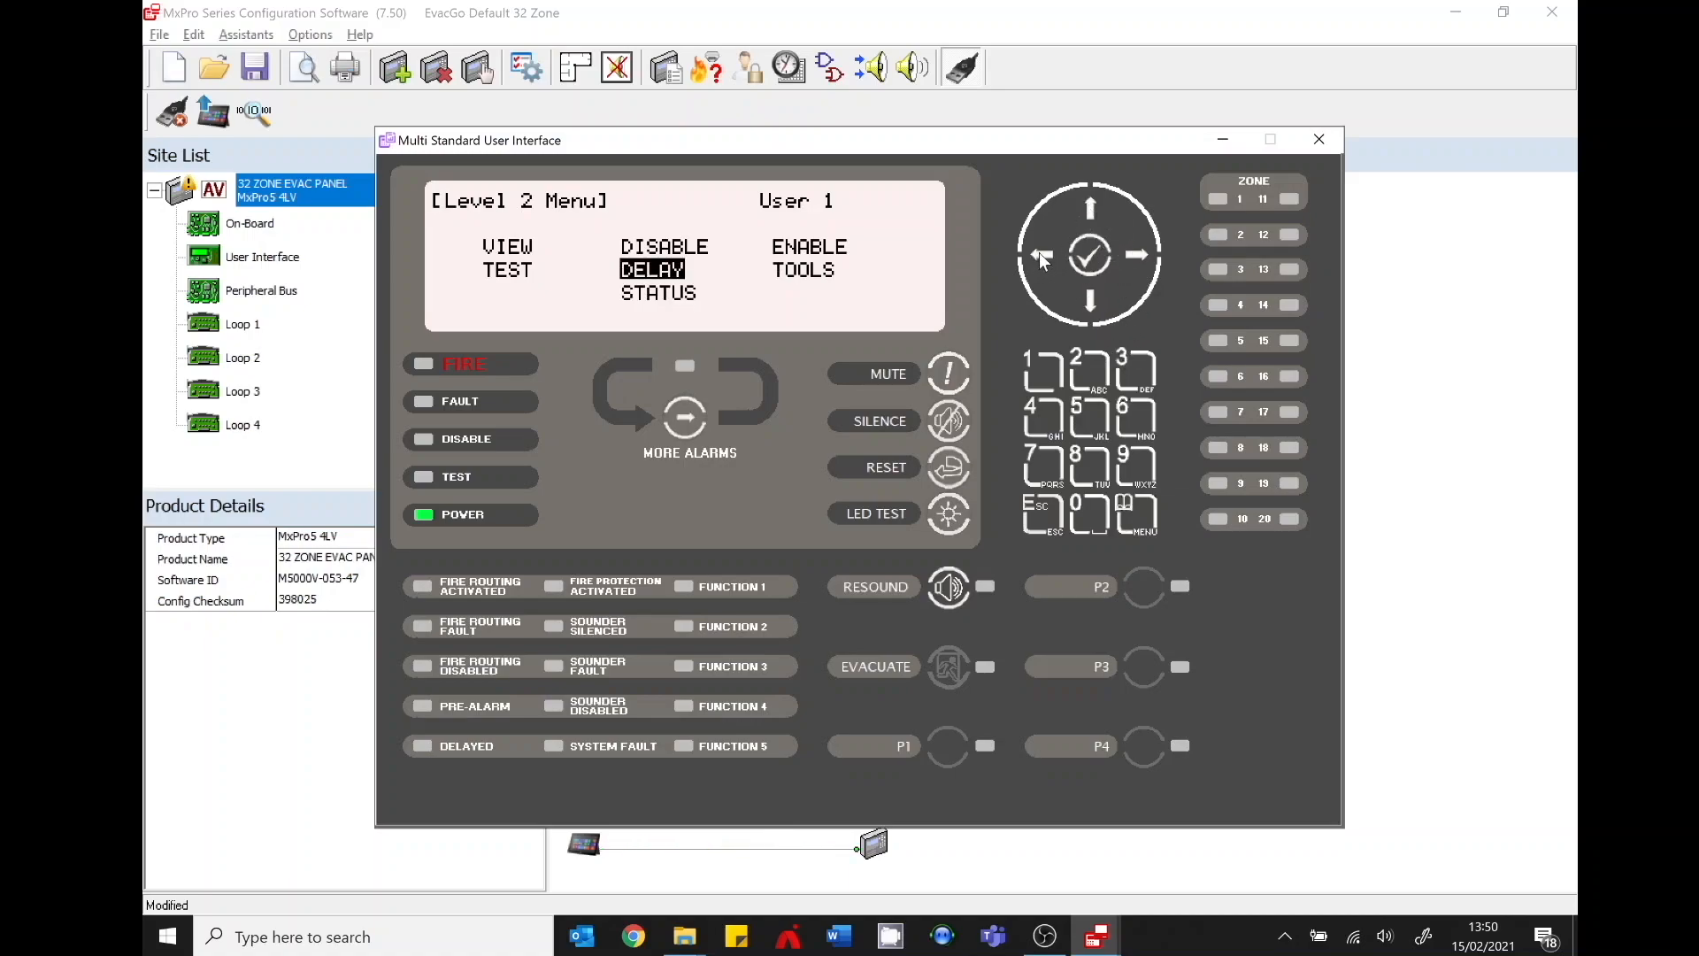
left_click(1138, 255)
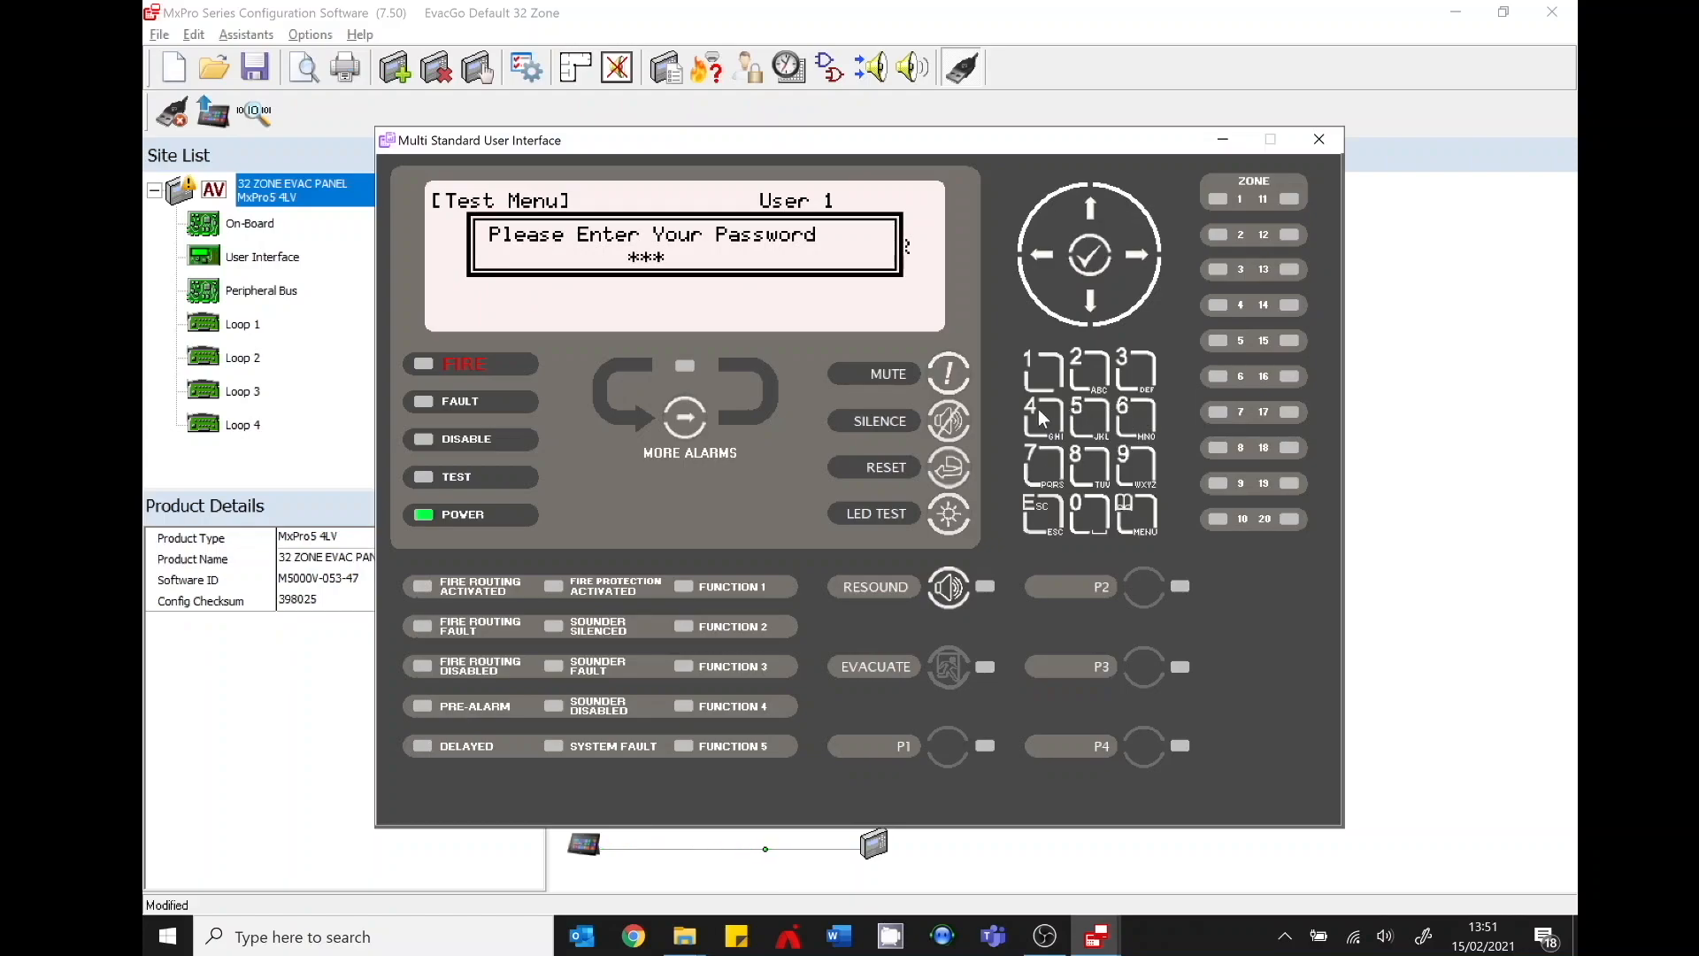
Enter the Test Menu password to unlock the test options
left_click(1090, 255)
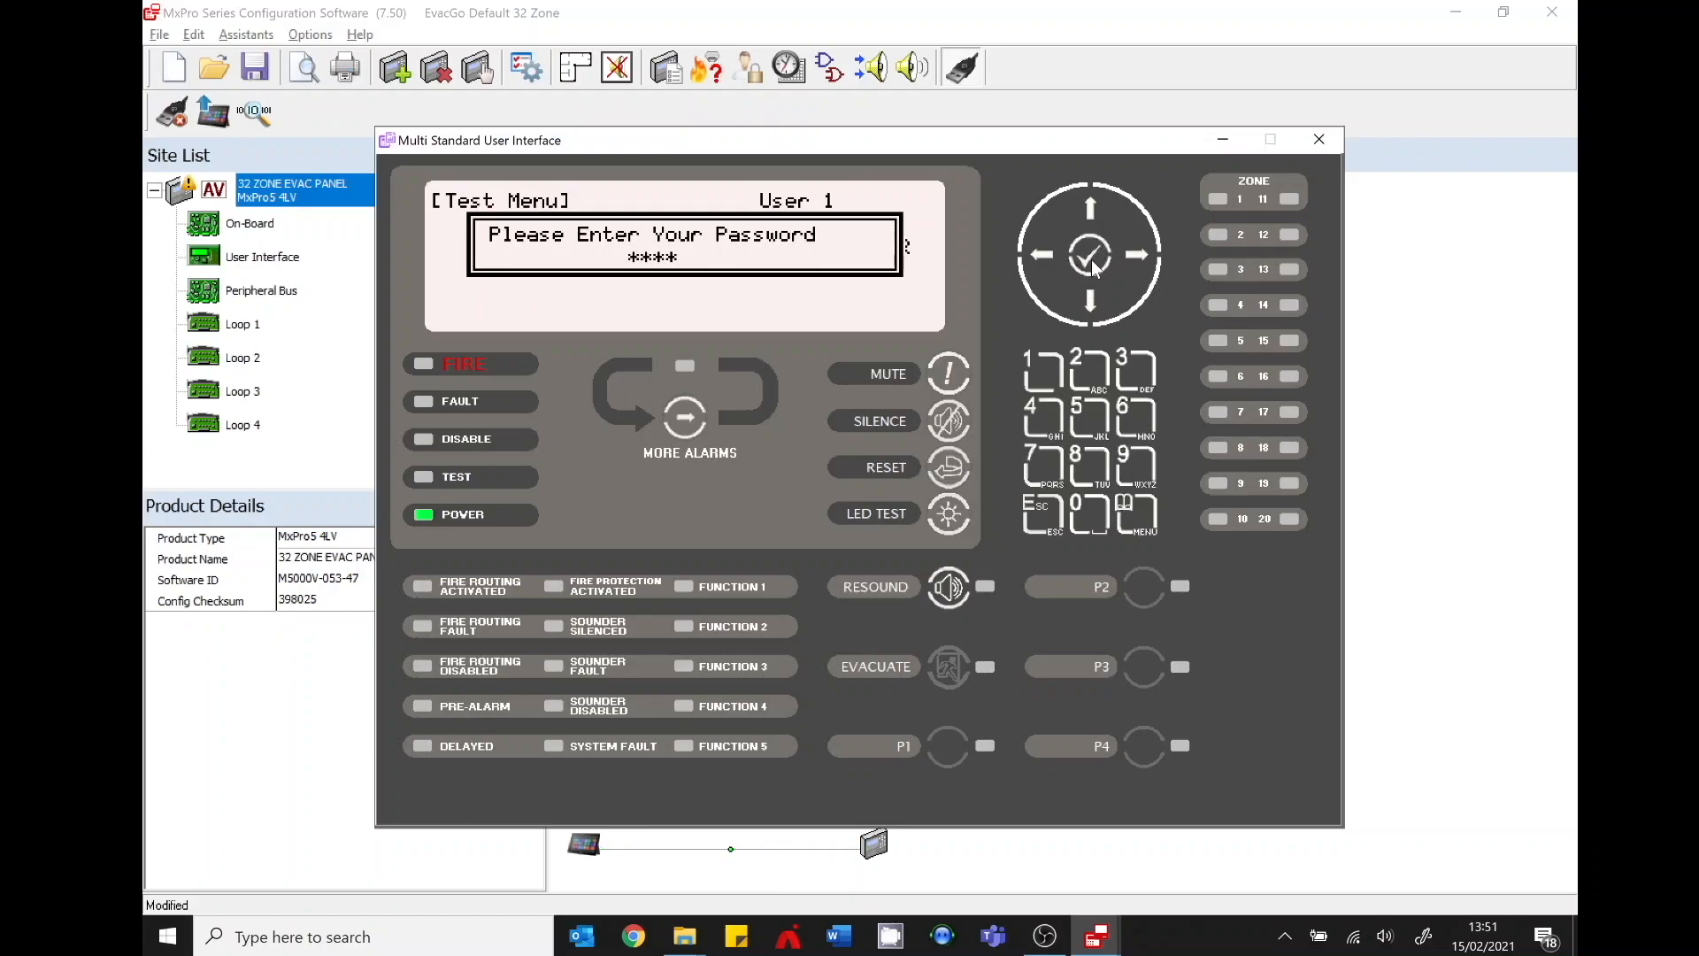
left_click(1089, 255)
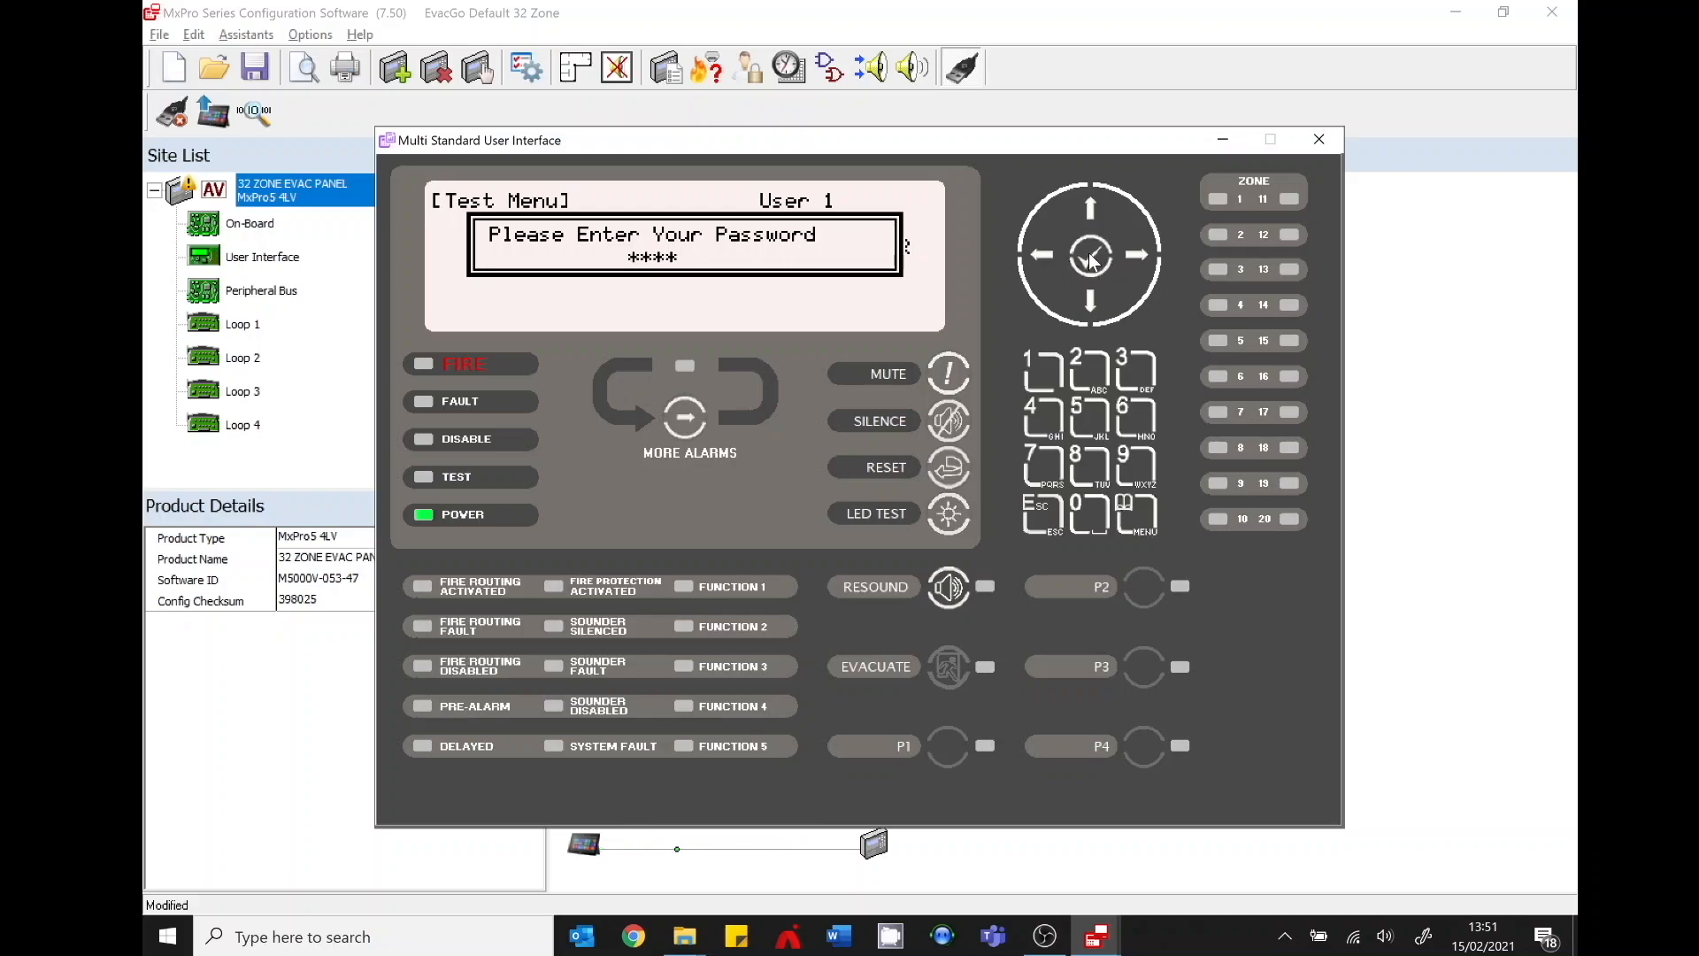
left_click(1089, 254)
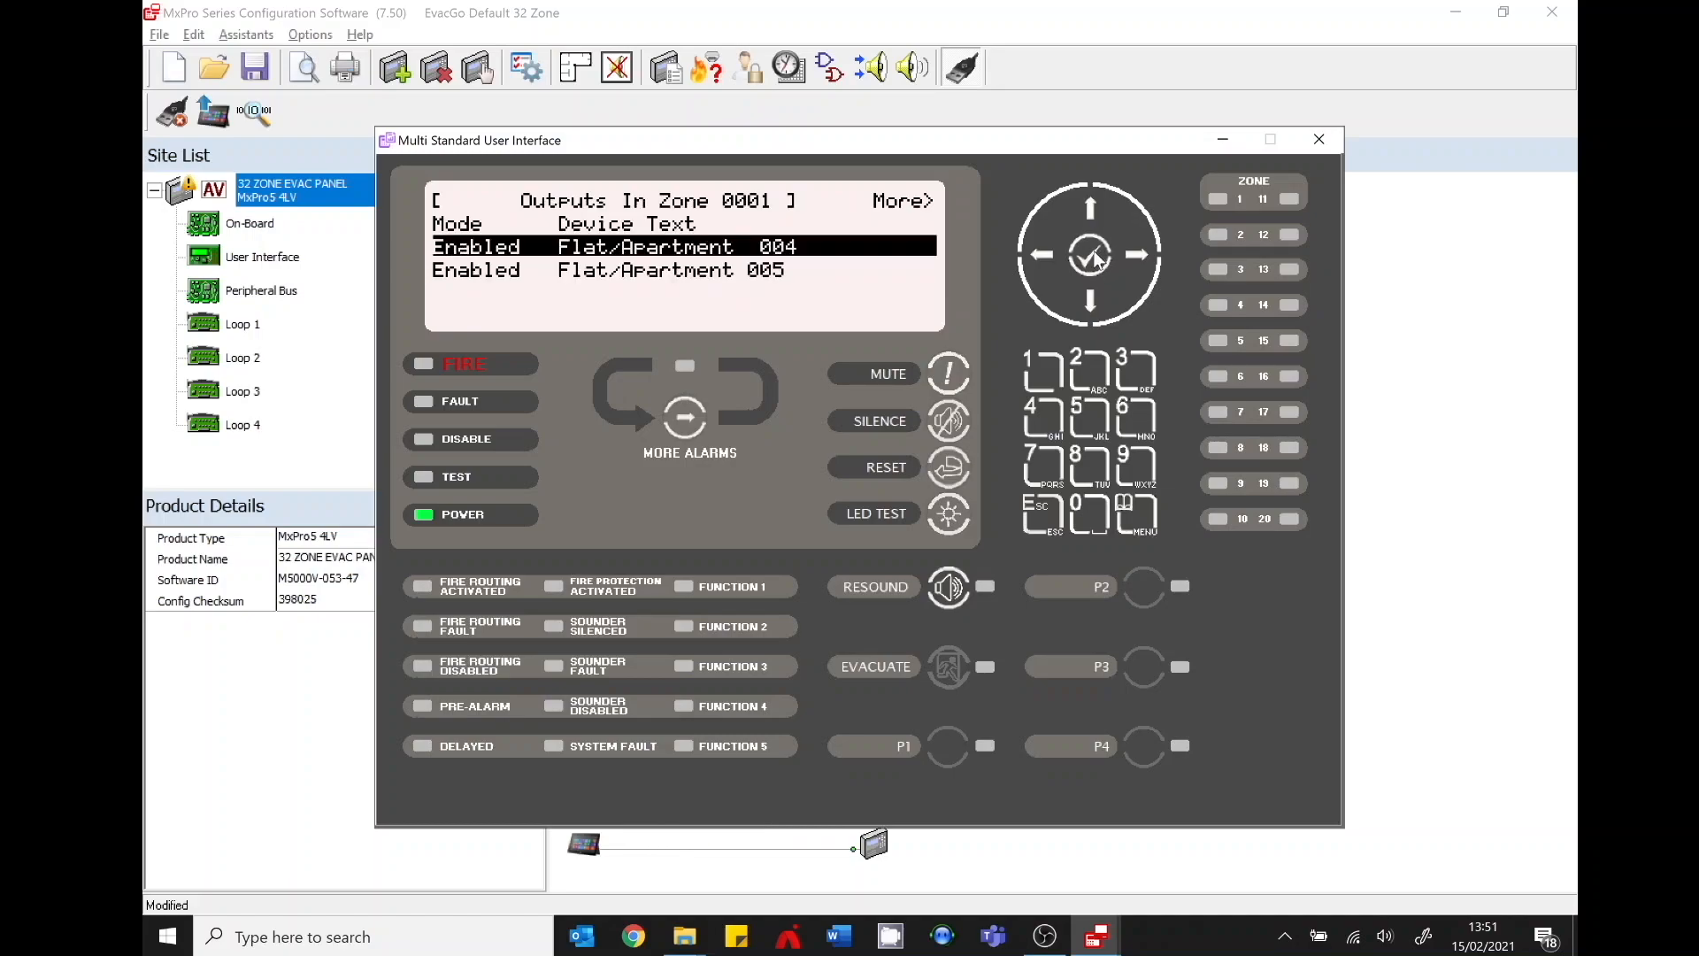
Test the zone 0001 outputs (Flat/Apartment 004 and 005), then end the test
left_click(423, 477)
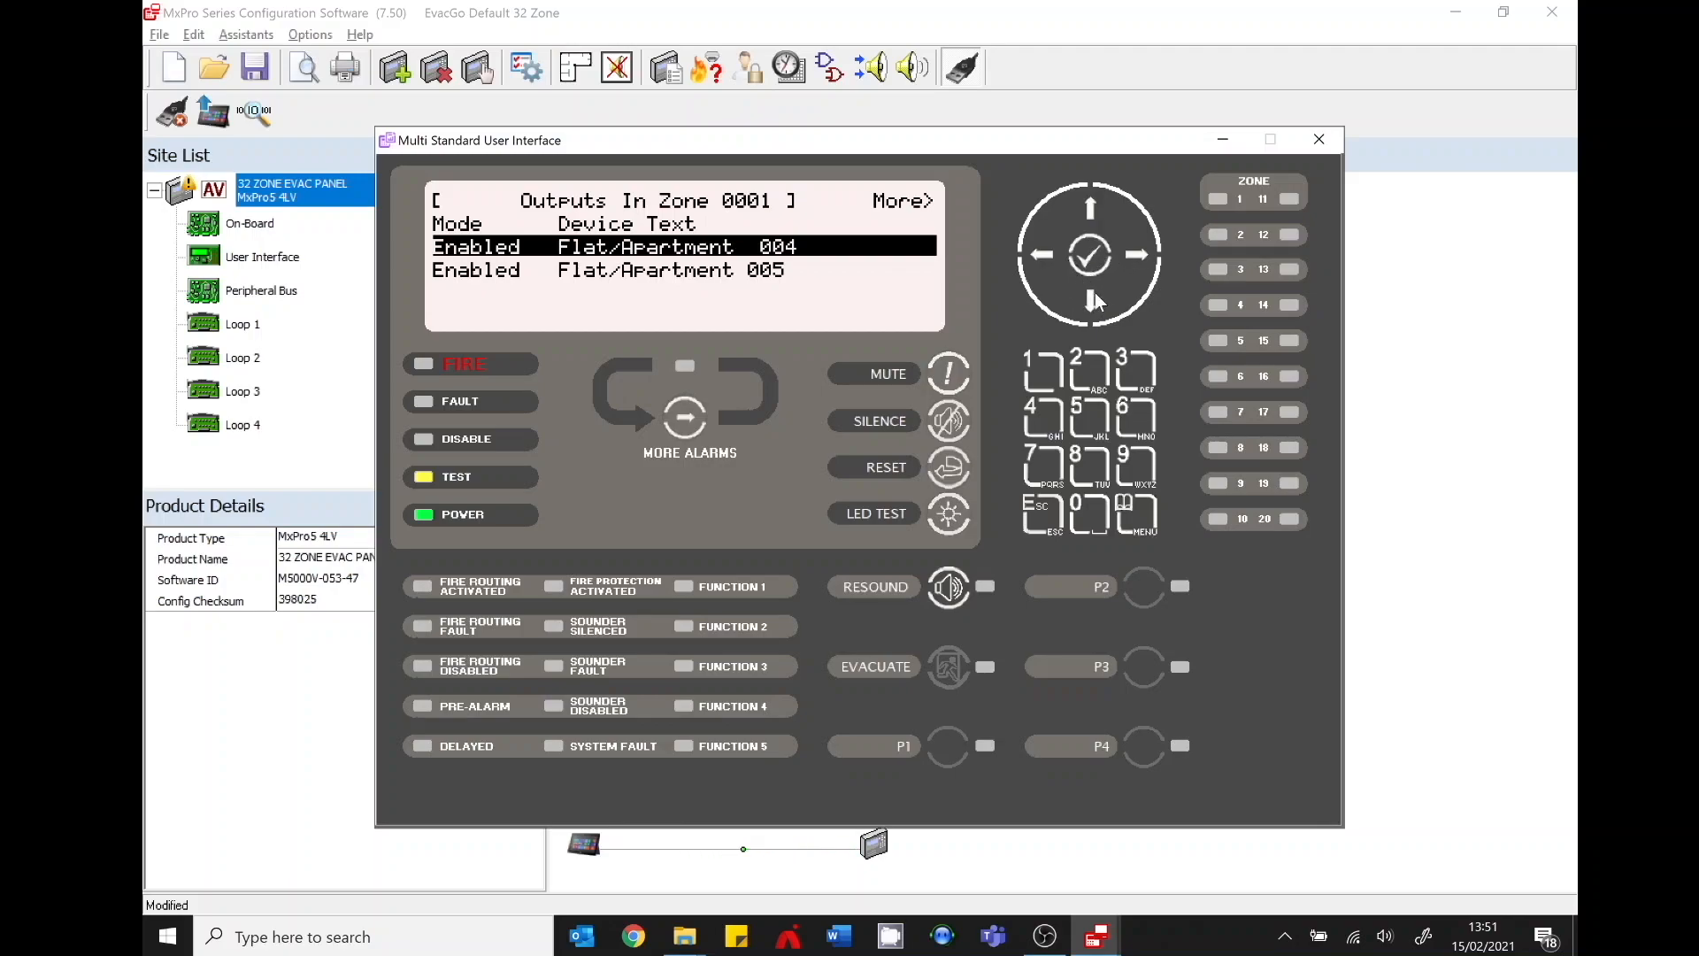
left_click(1090, 301)
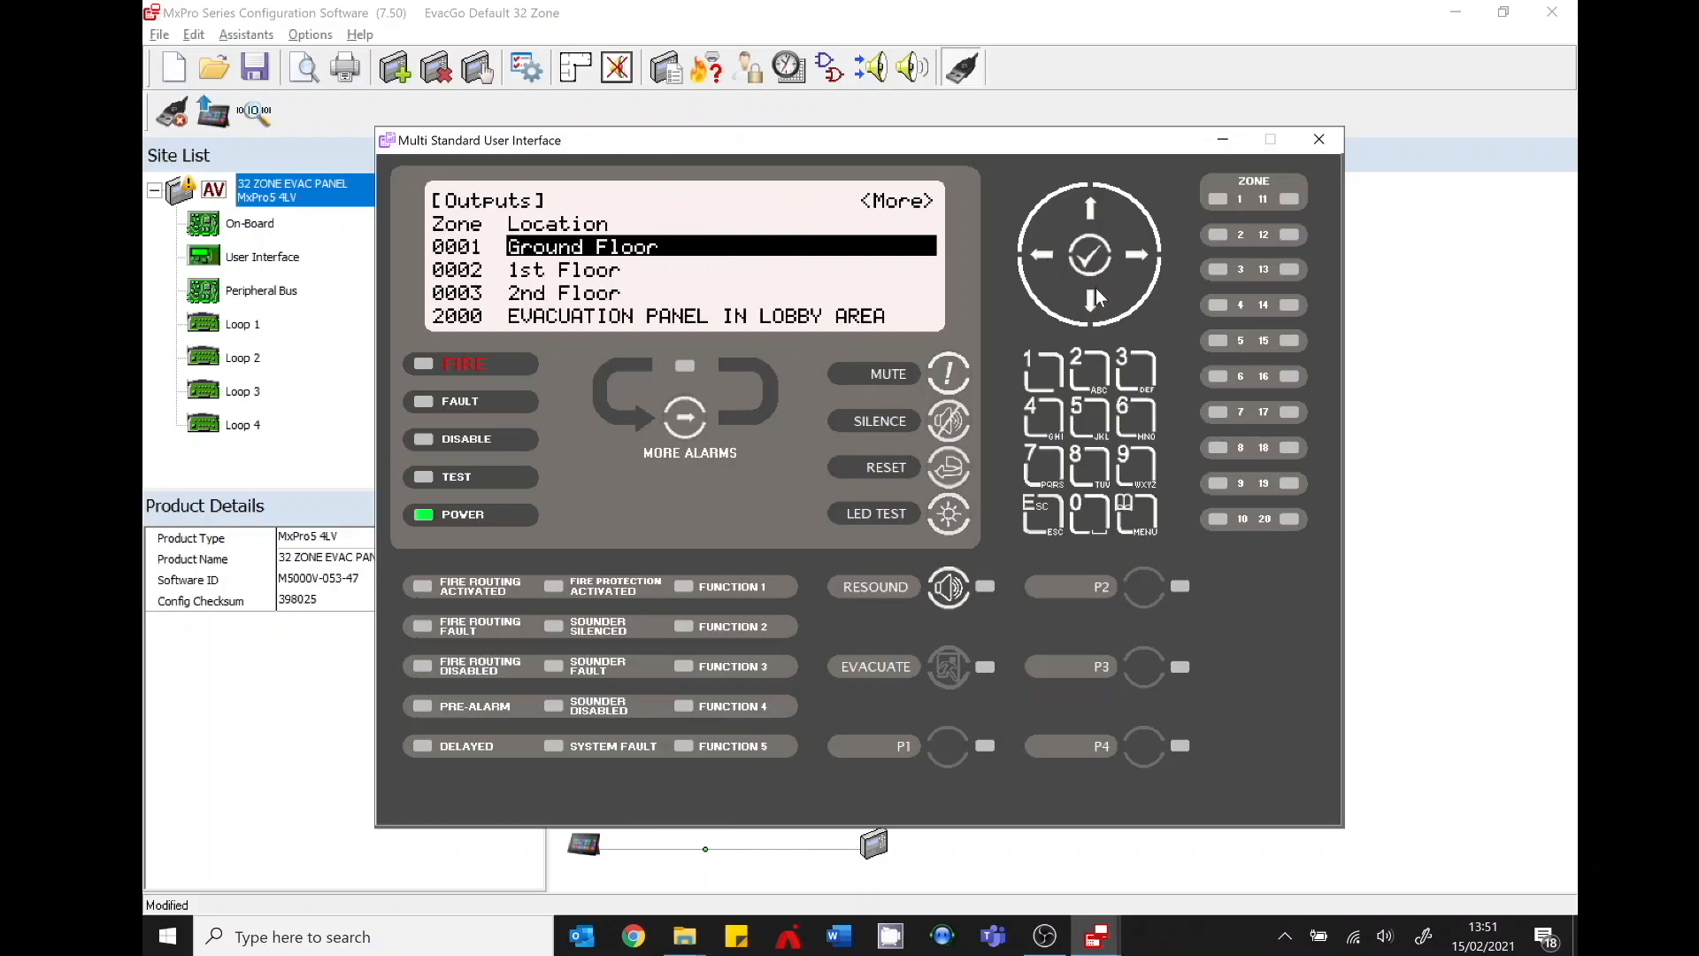
View zone 0002's output Flat/Apartment 106, then Esc back to the Level 2 menu
left_click(1090, 301)
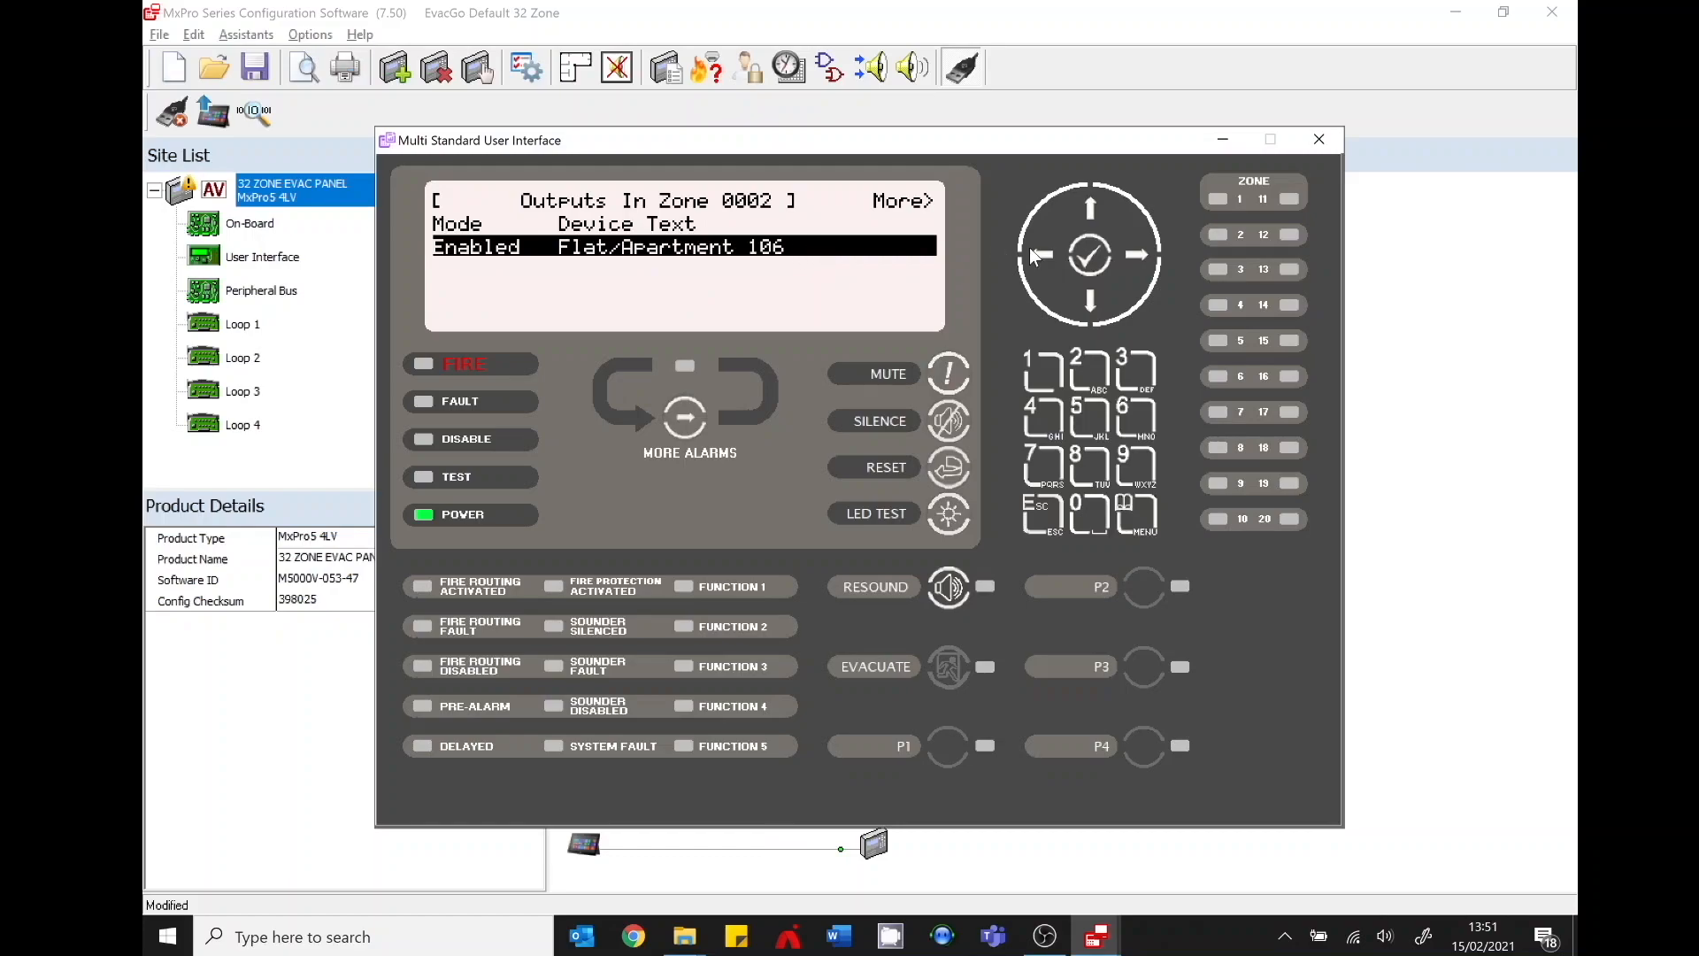
left_click(1089, 254)
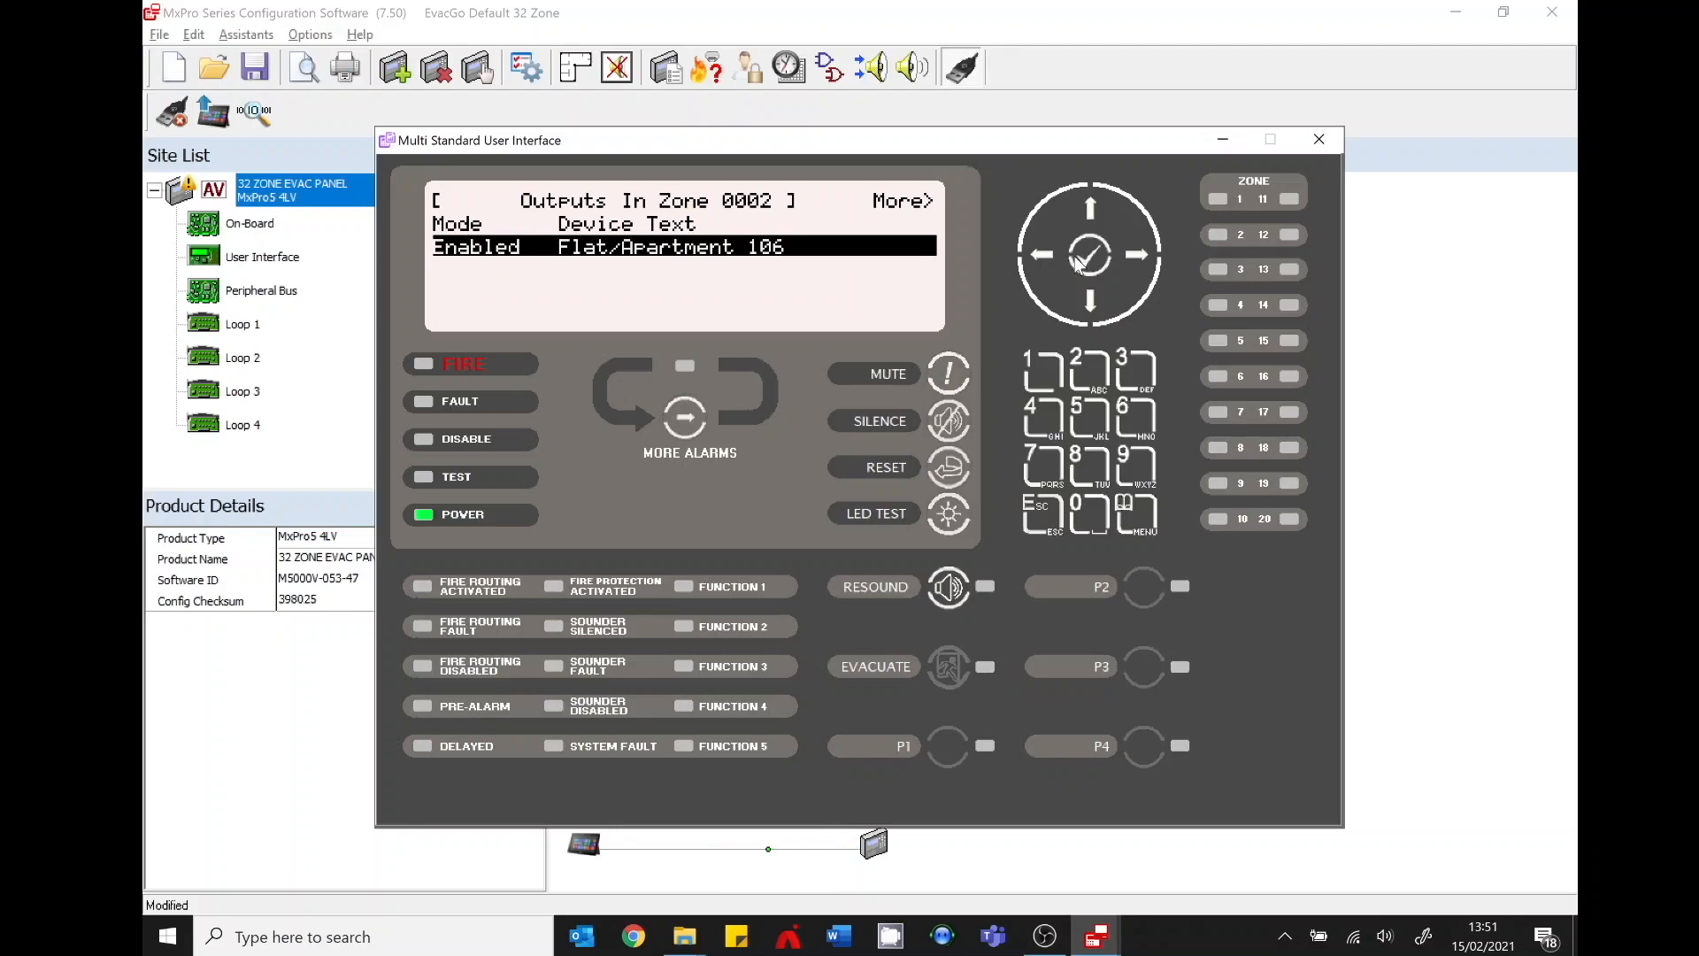
left_click(423, 477)
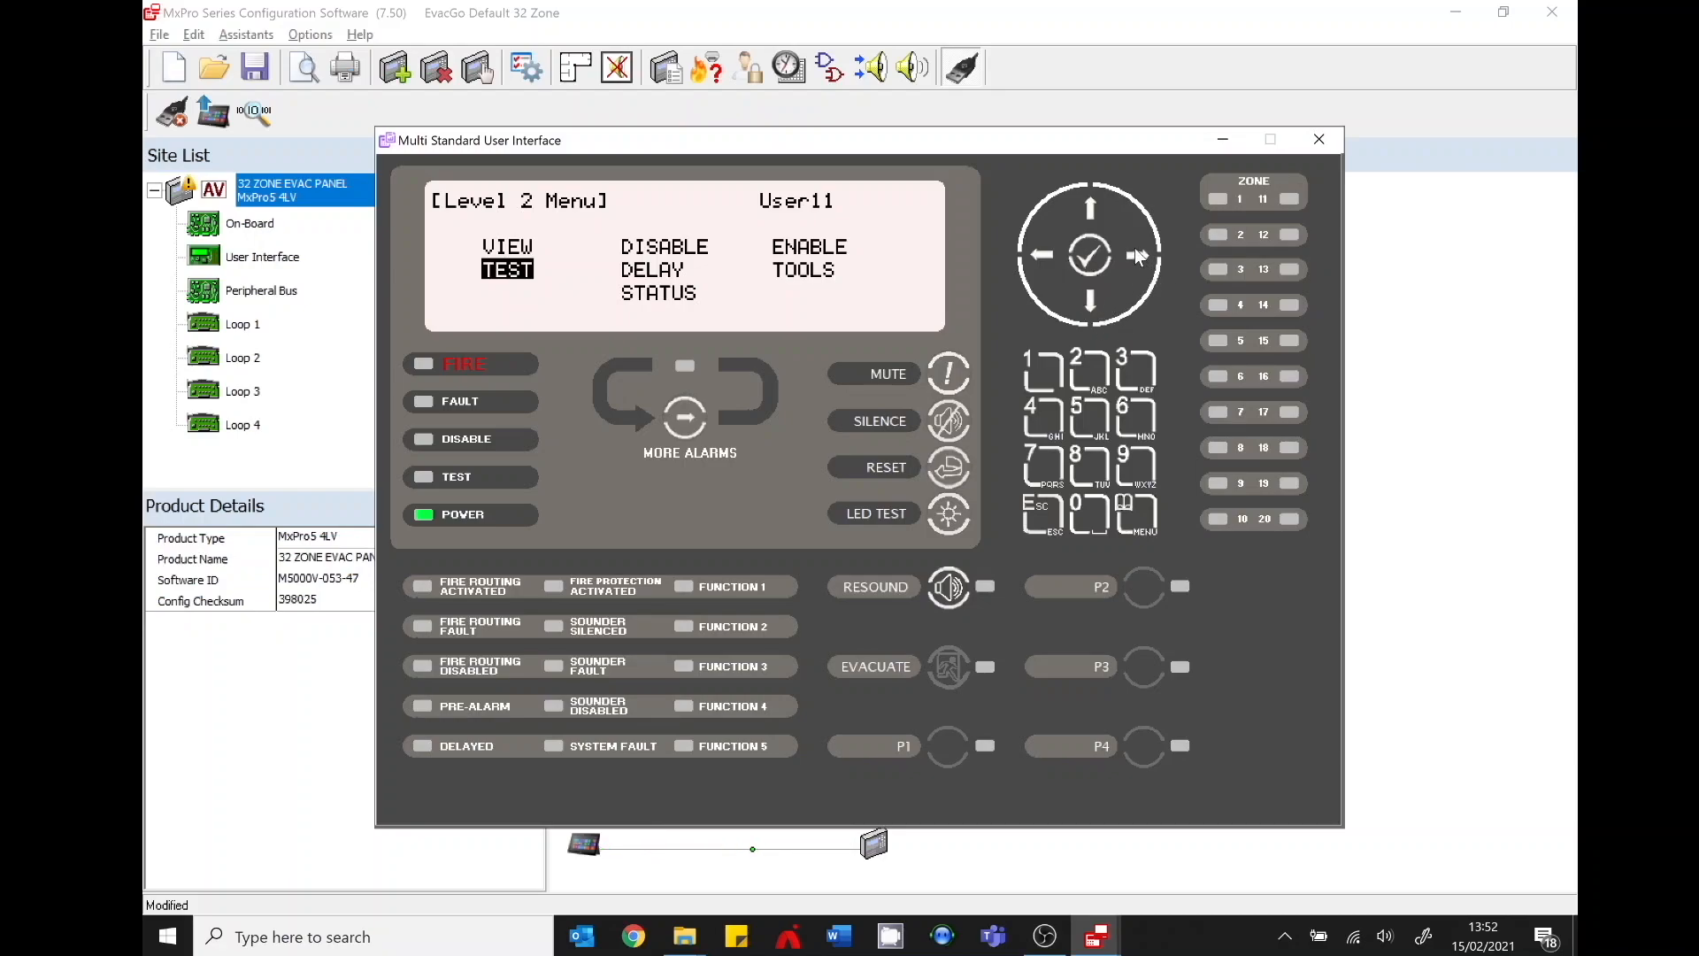
Unlock Tools with the password, glance at the Commission Zones list, and return to Commission 1
left_click(1089, 255)
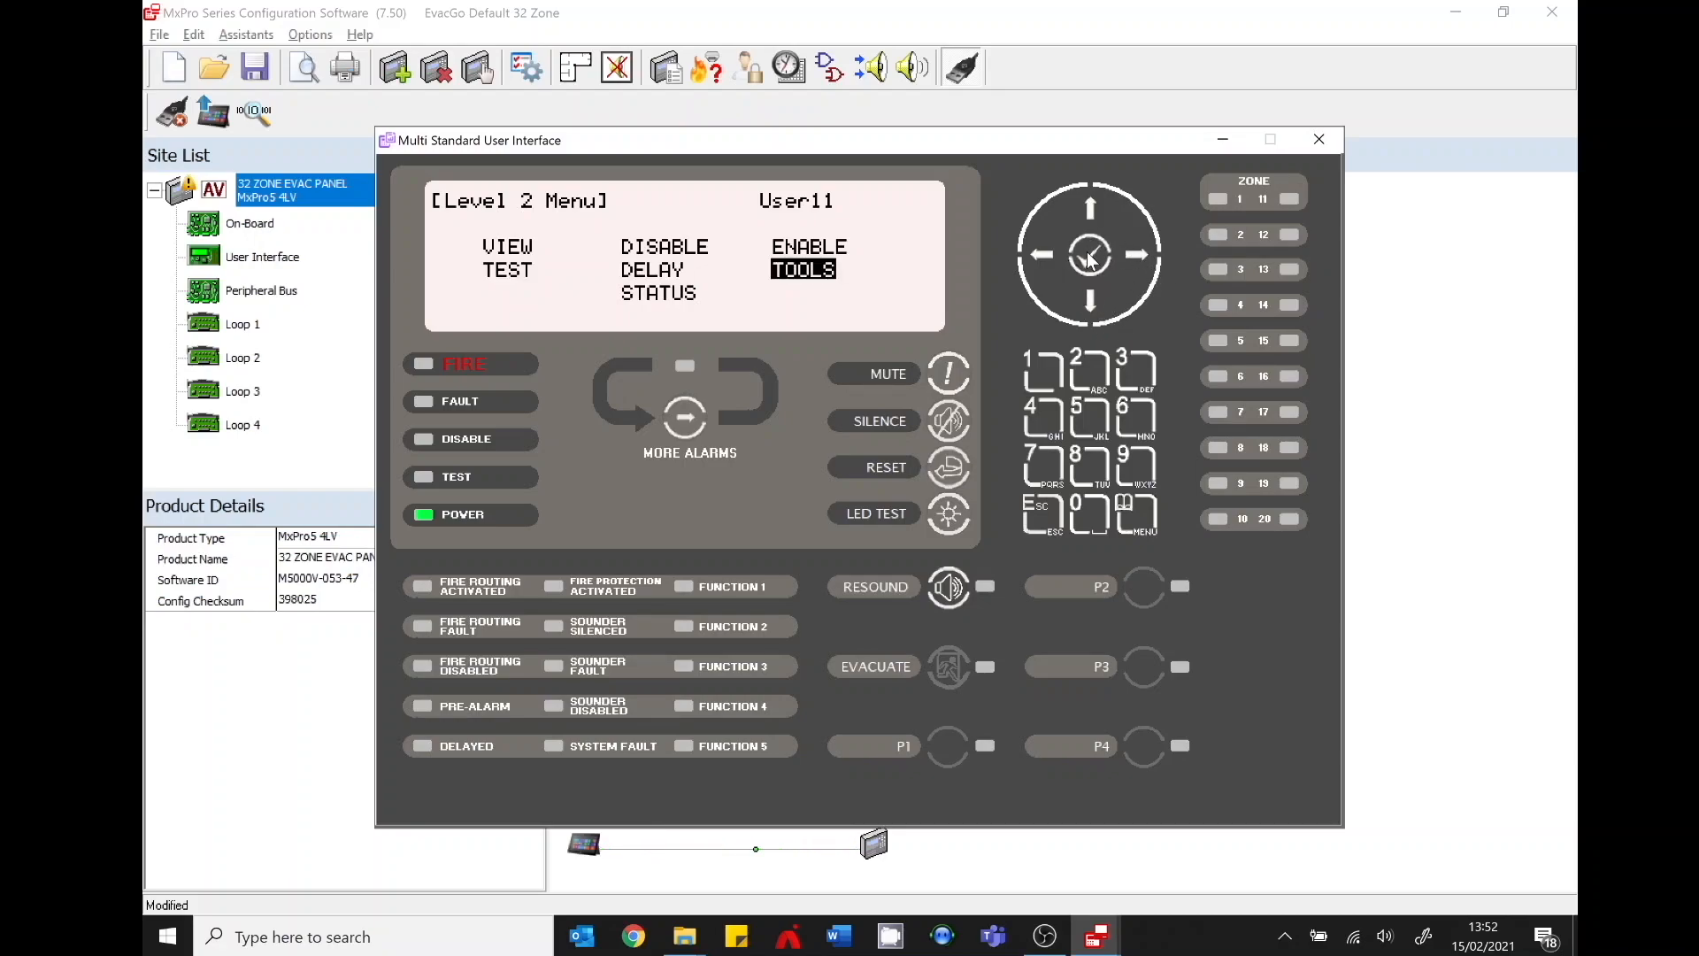
left_click(1089, 255)
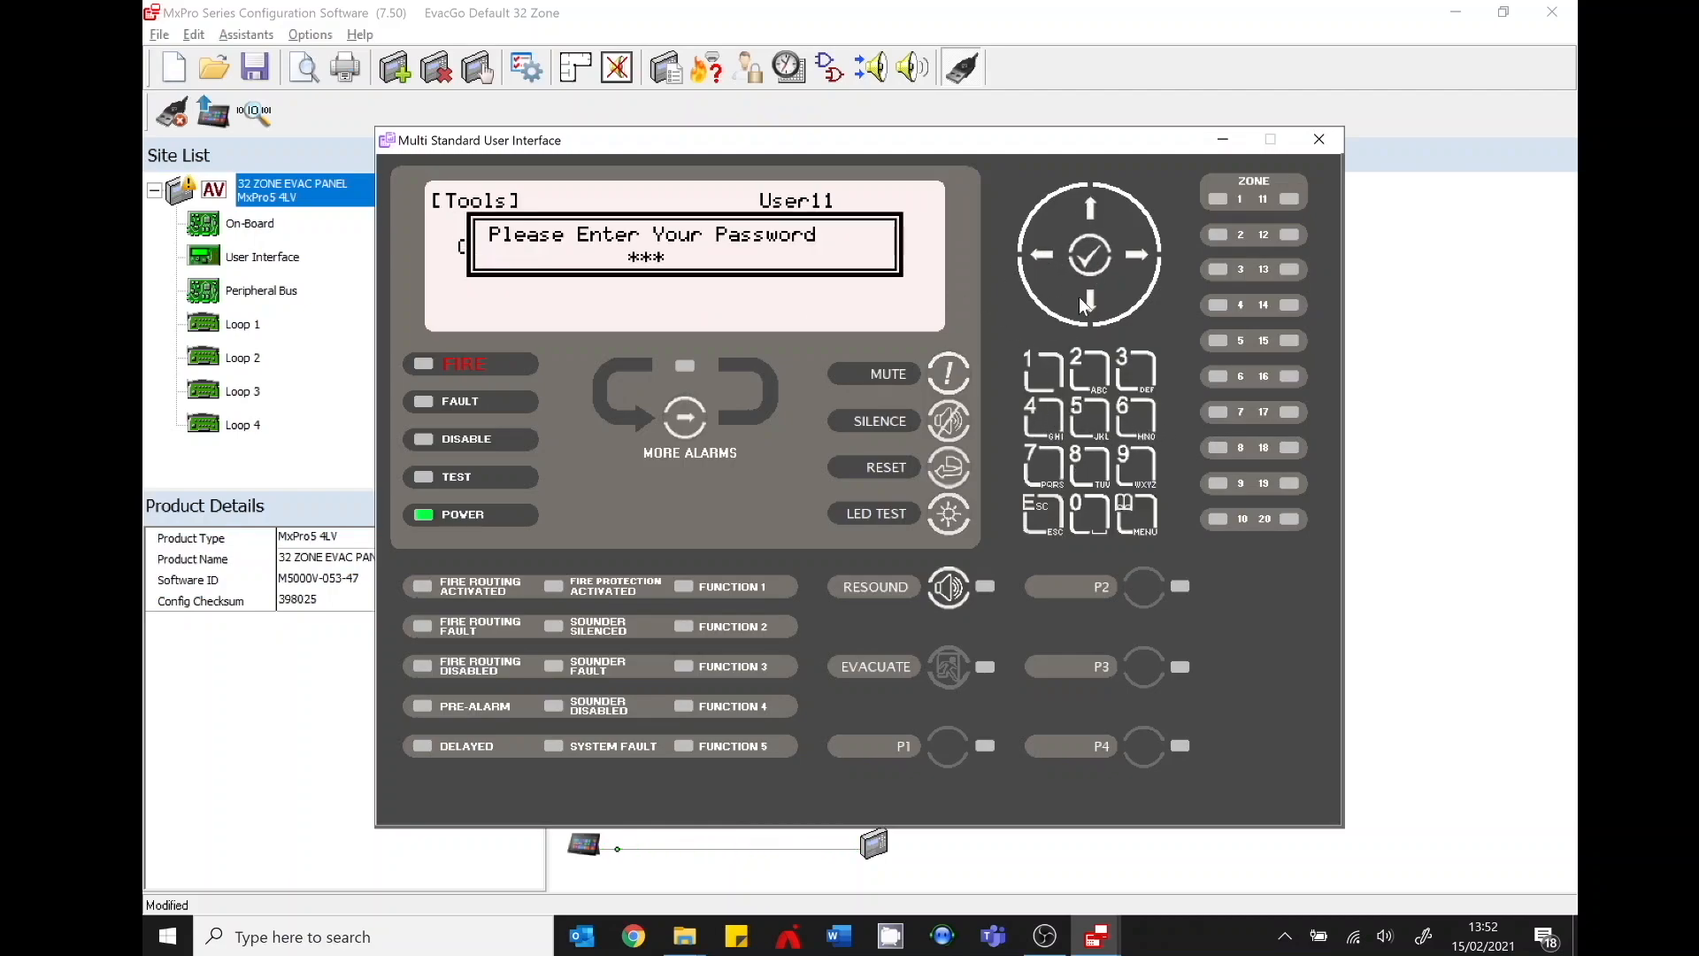
left_click(1089, 255)
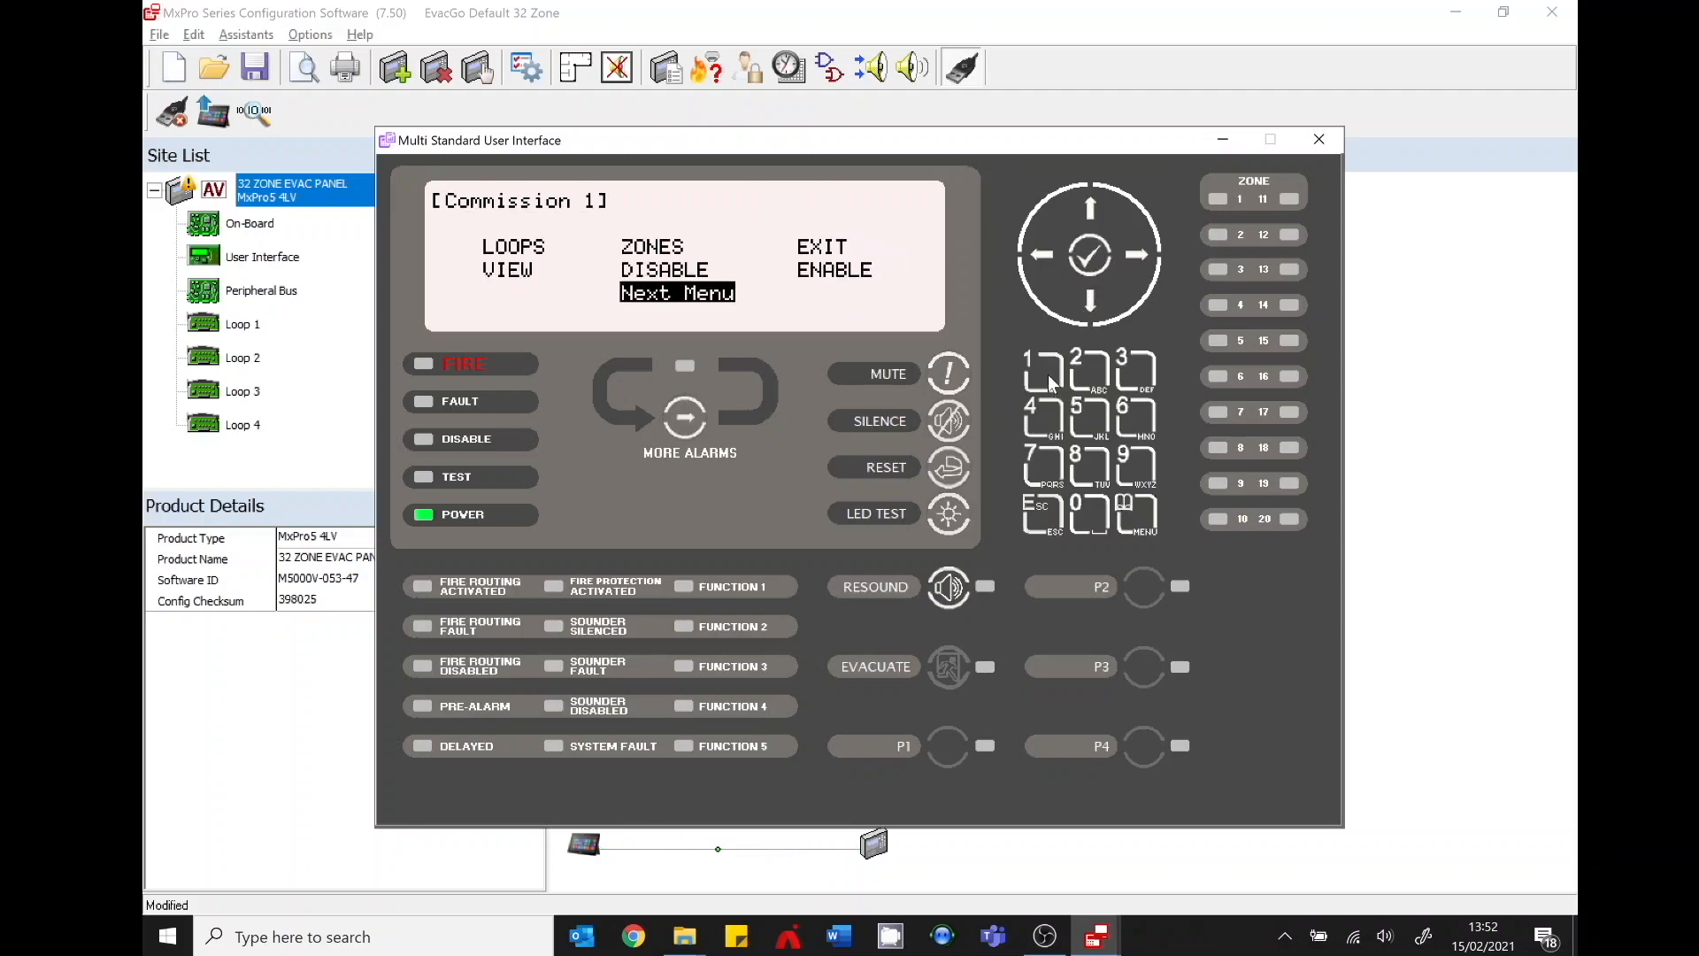
mouse_move(1094, 304)
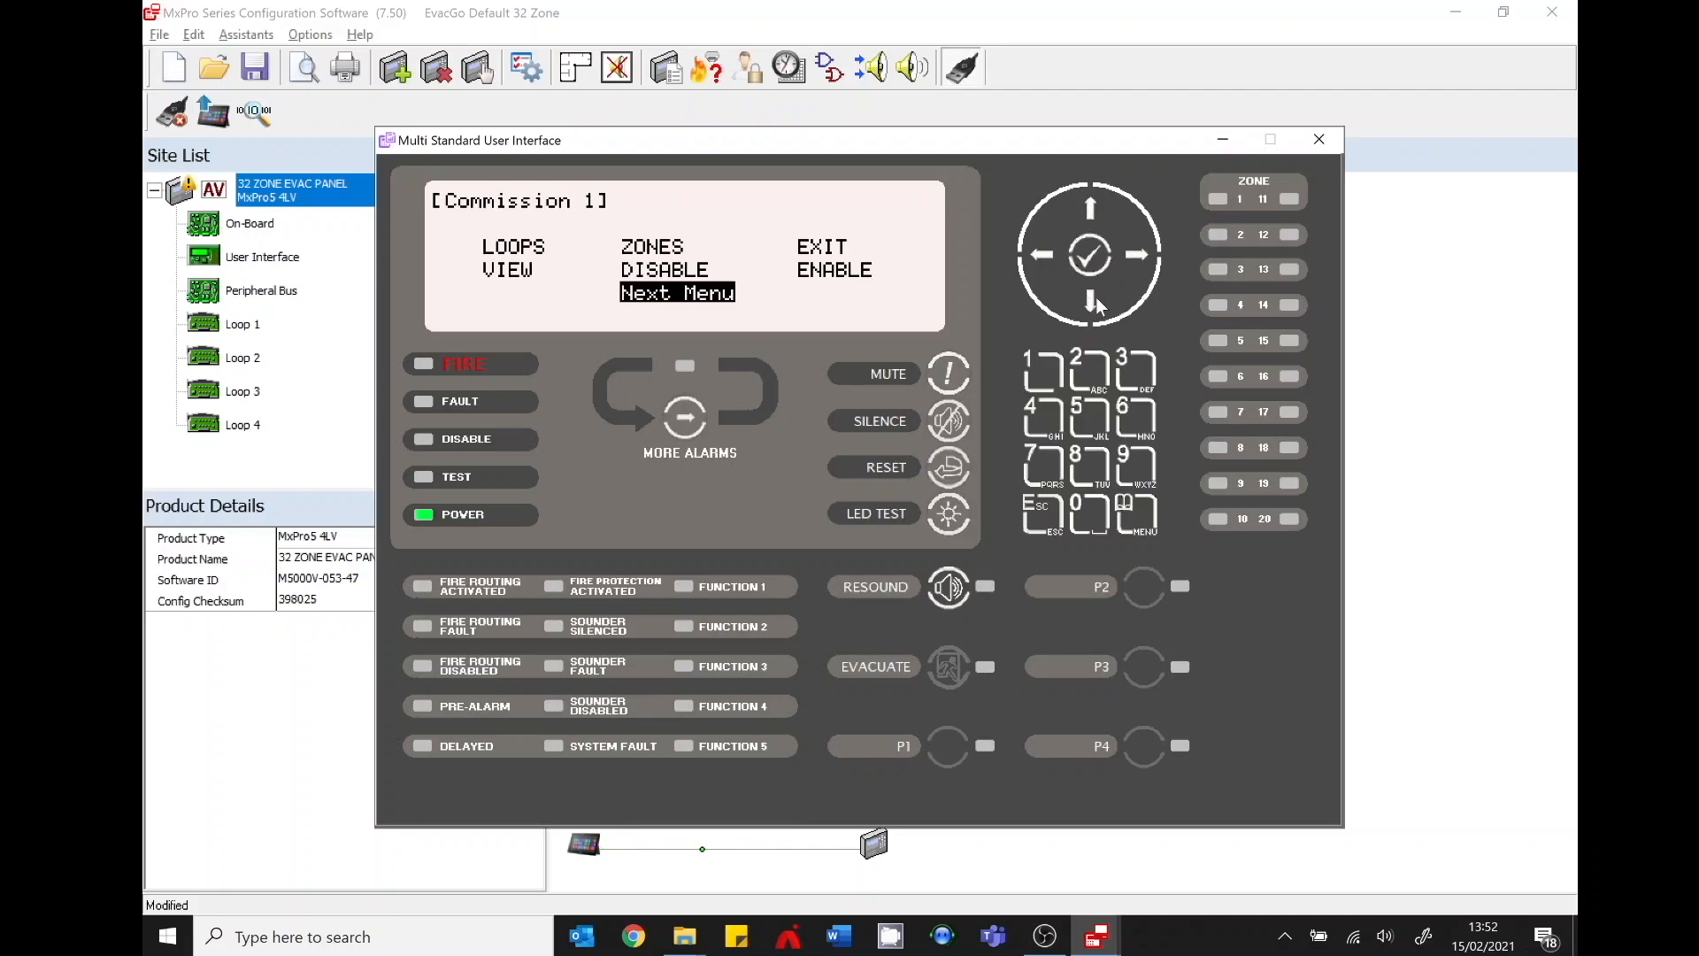
mouse_move(1044, 371)
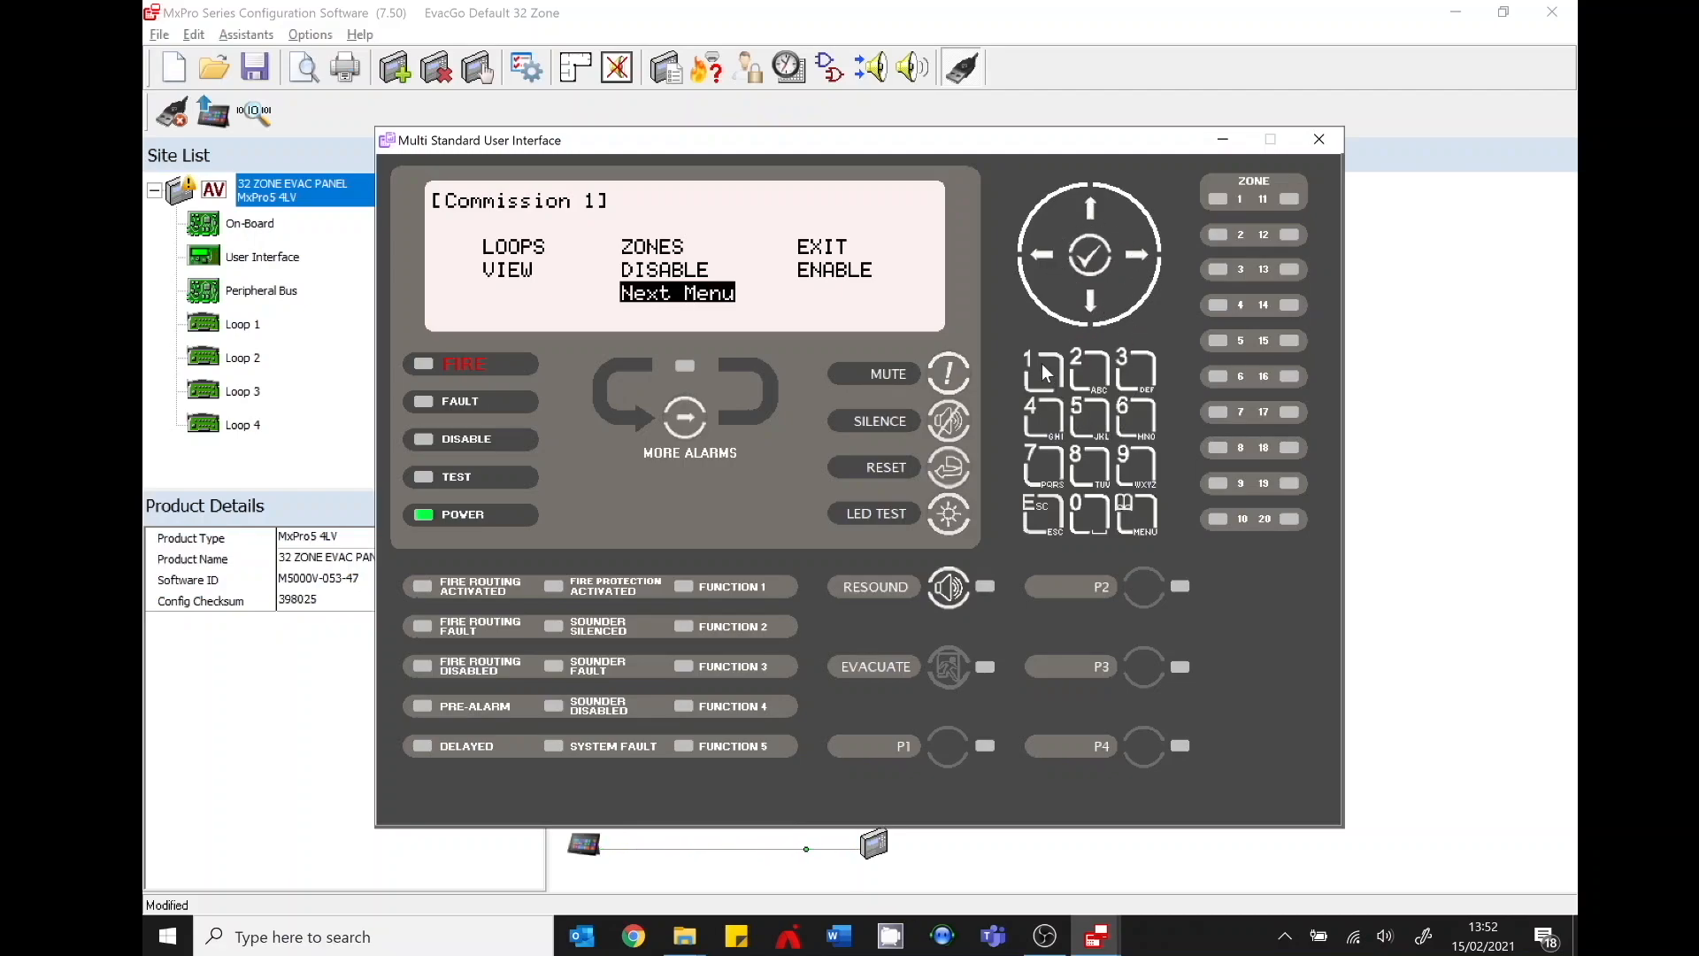
mouse_move(1117, 366)
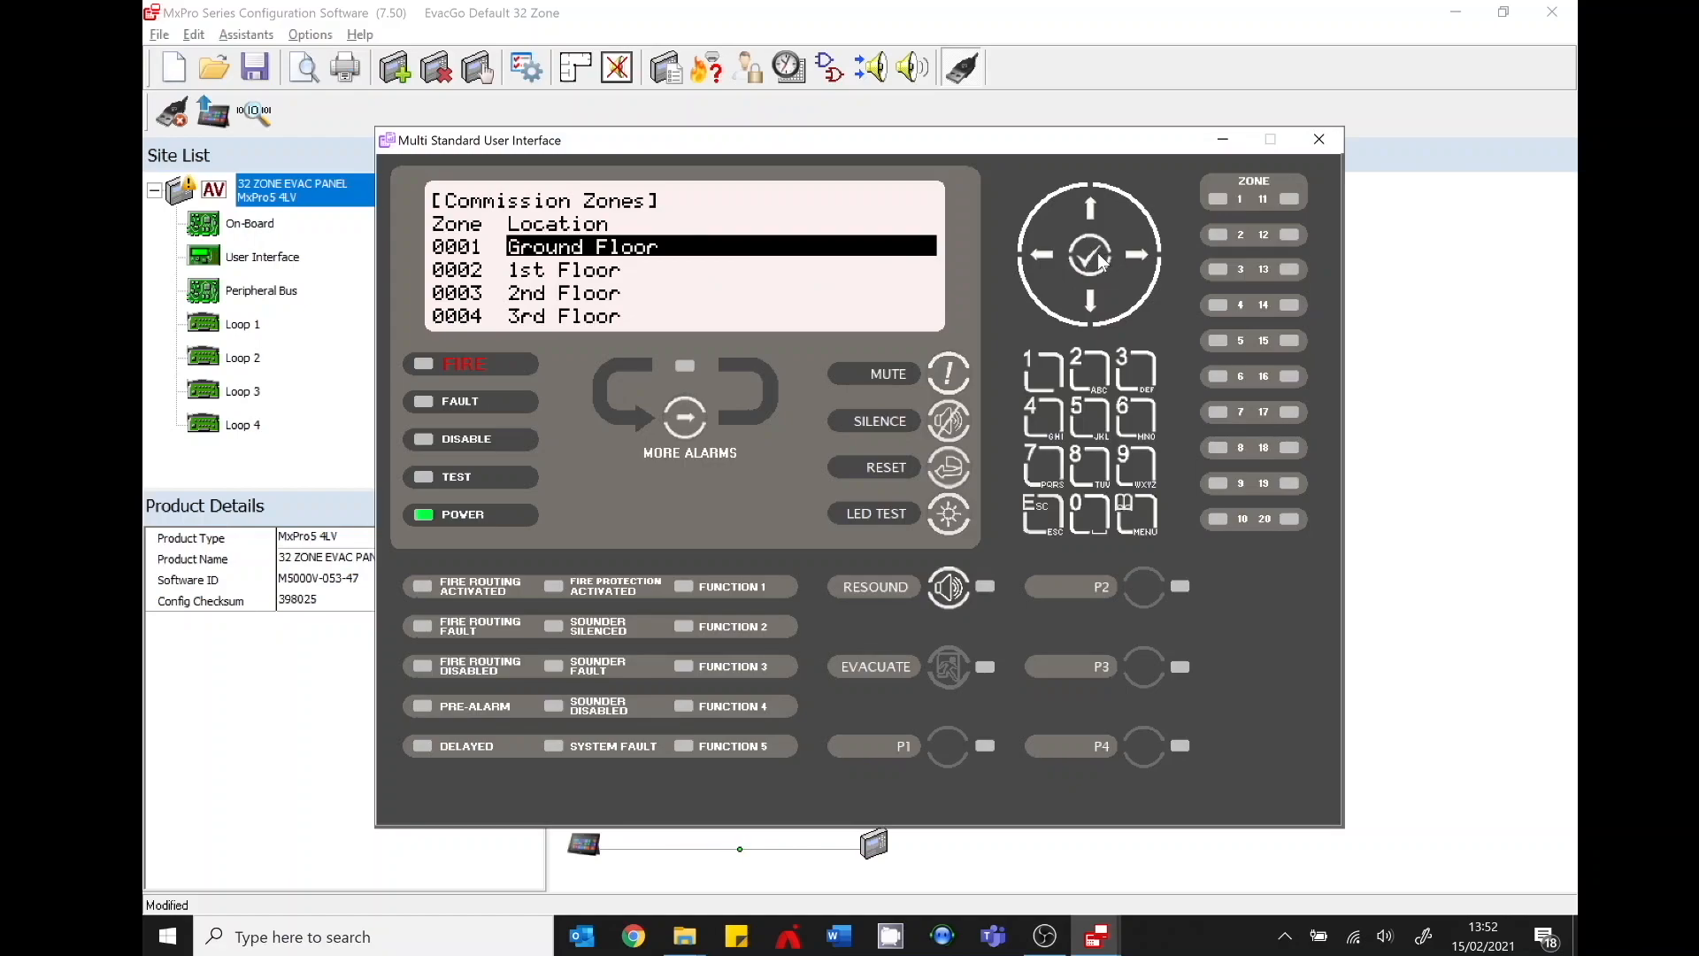
left_click(1088, 255)
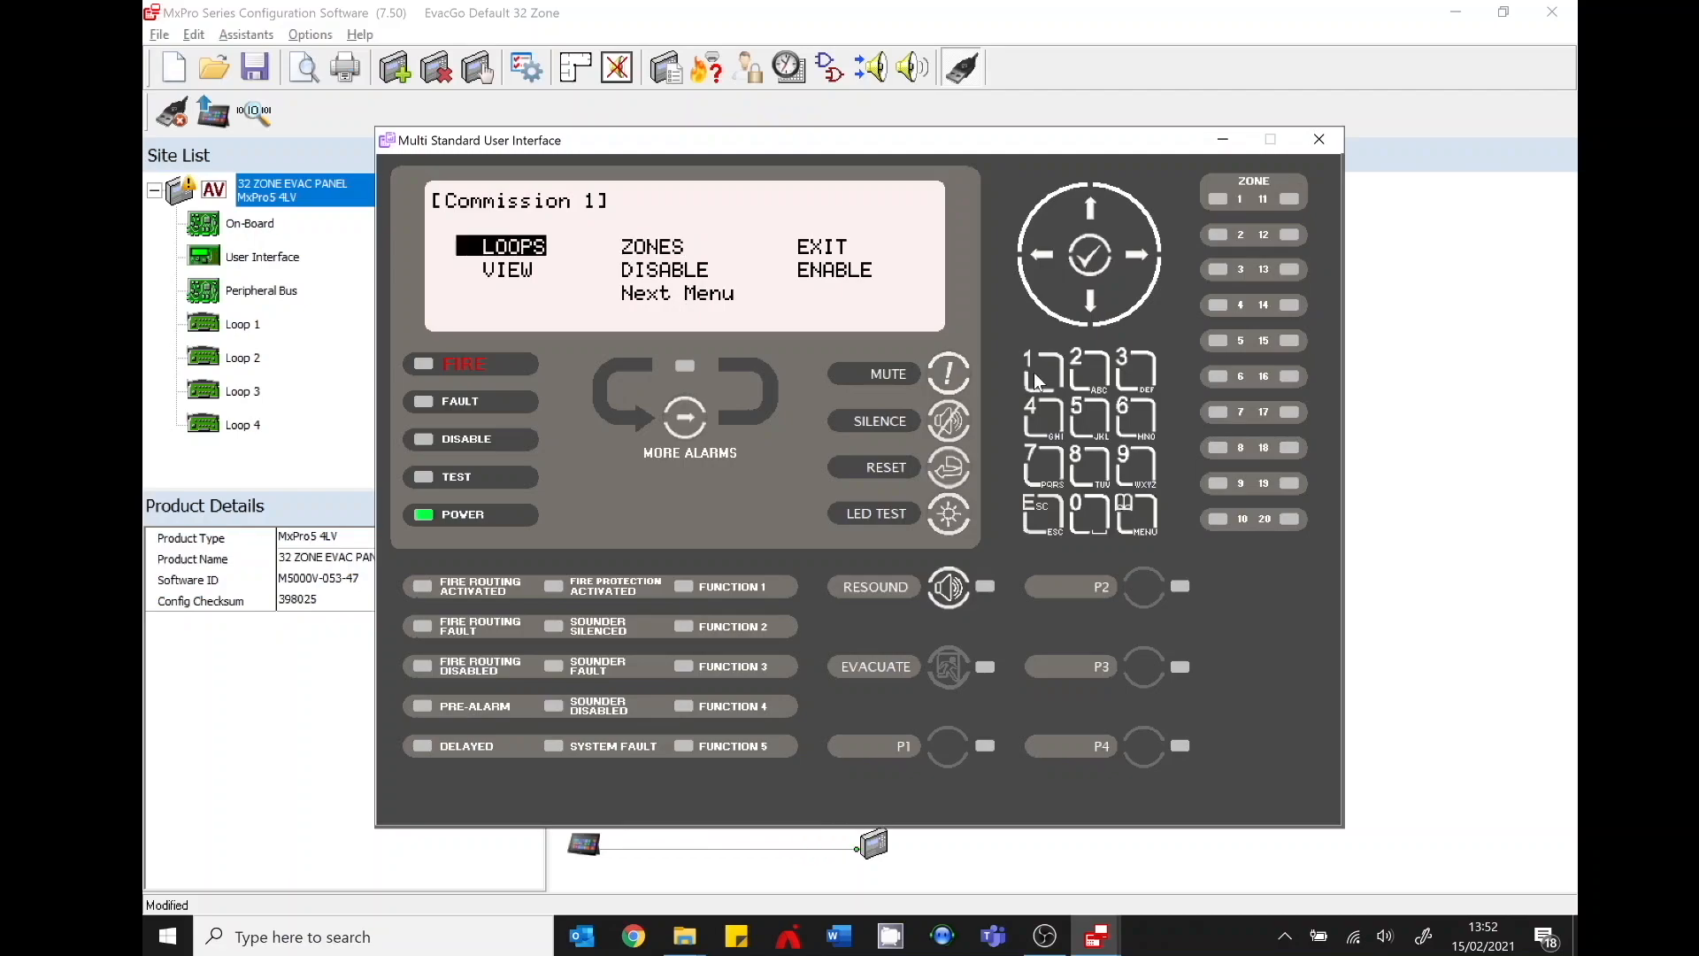
Open Loops and View/Edit Loop 1 to list devices 003.0 and 004.0
left_click(501, 244)
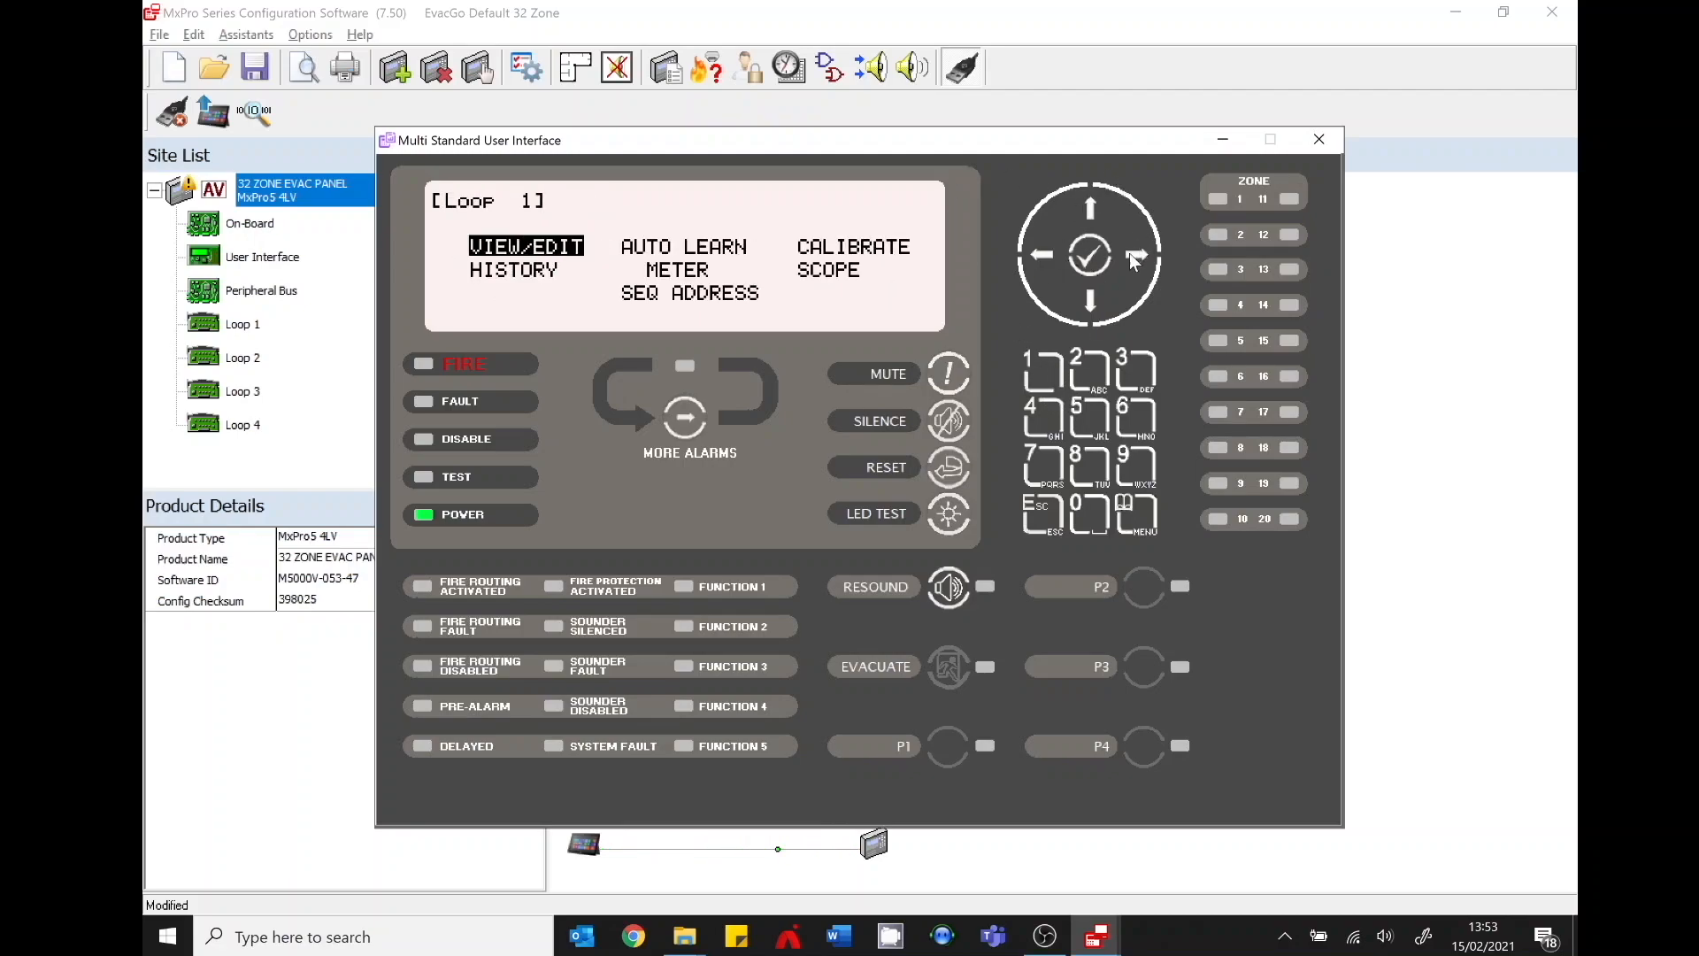
left_click(1140, 255)
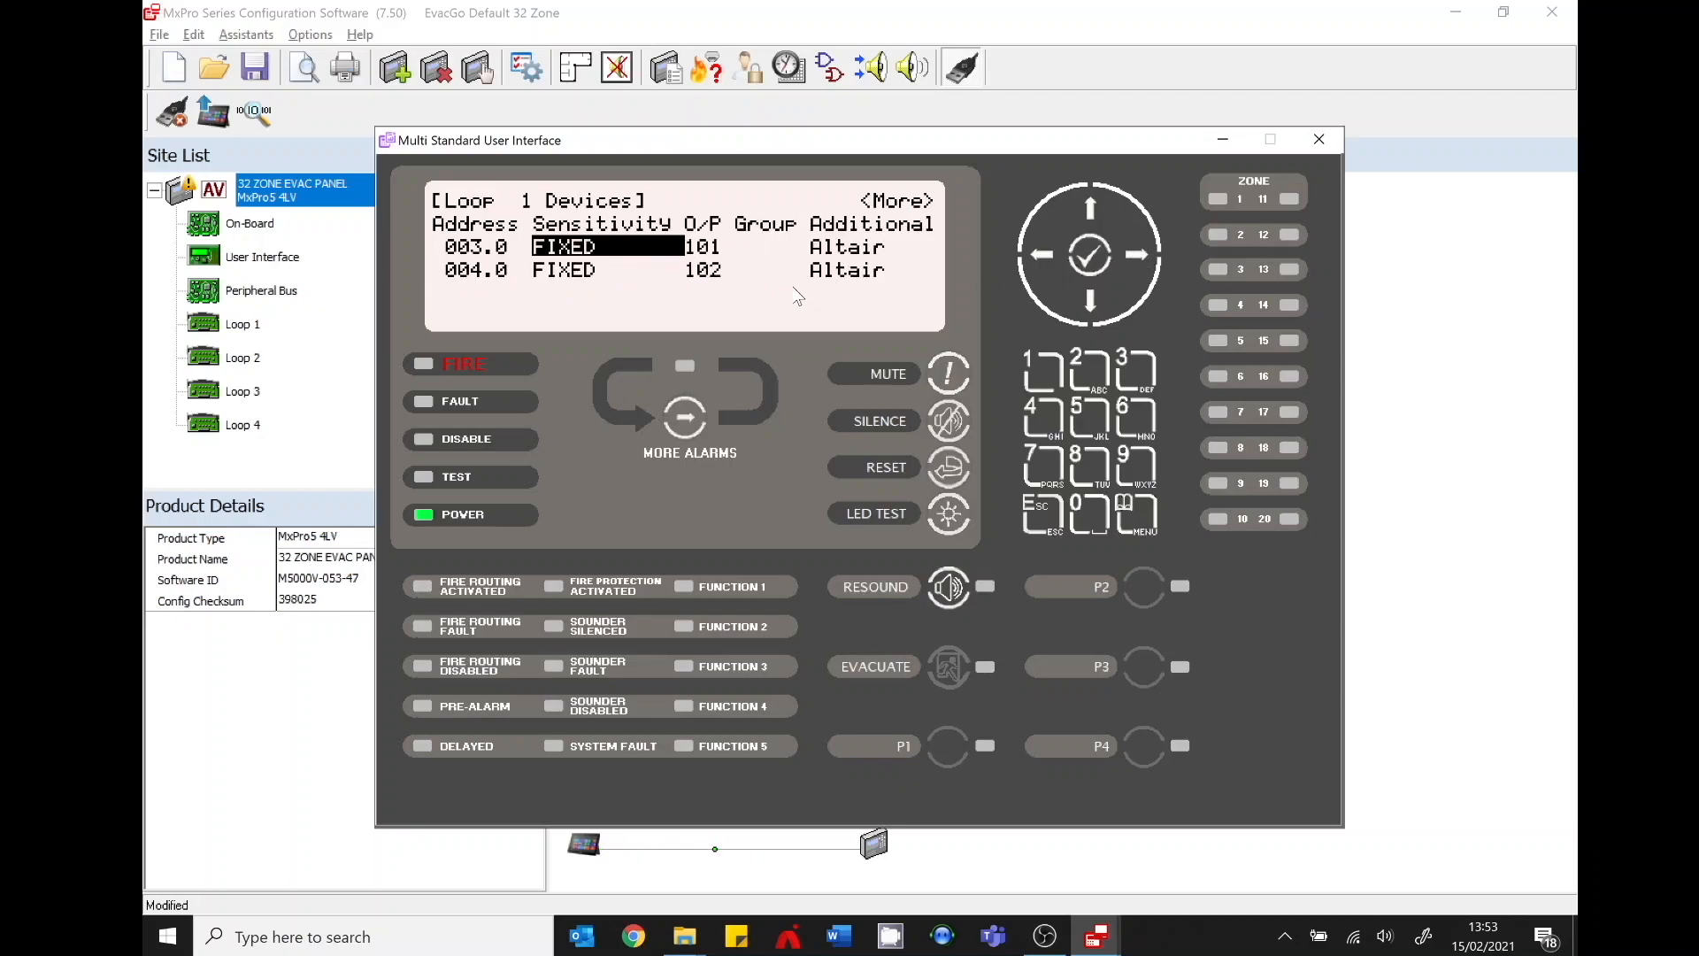
mouse_move(1046, 519)
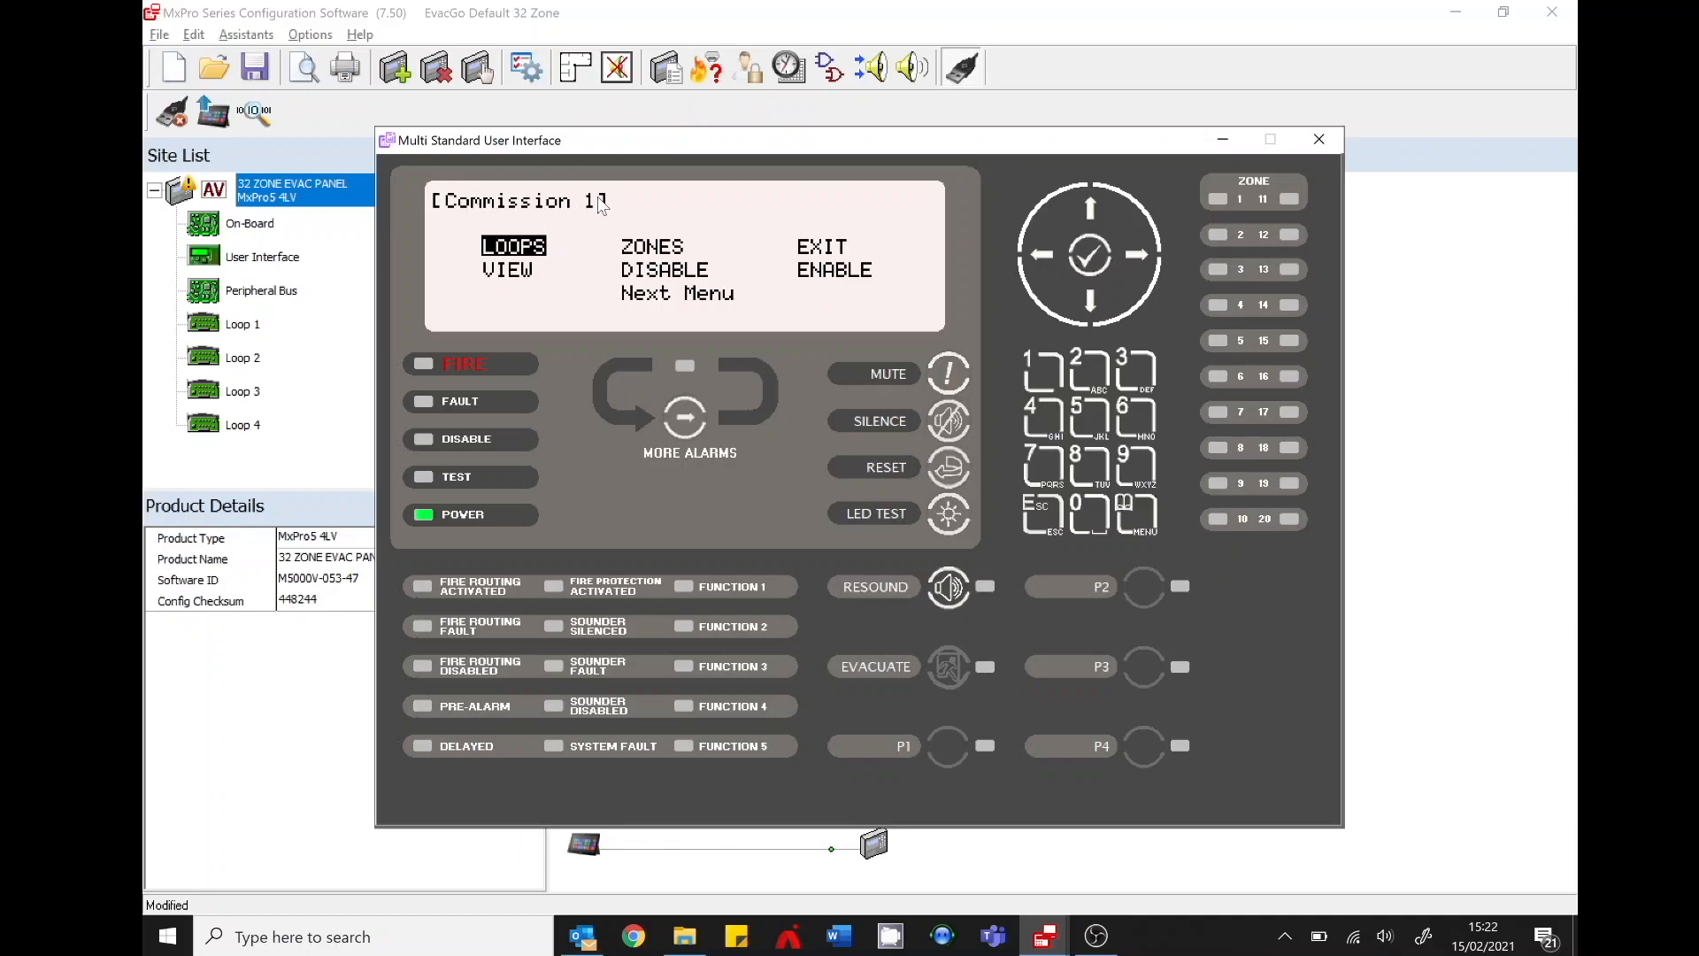
Exit commissioning with the password and return to the Level 2 normal operation screen
left_click(1138, 253)
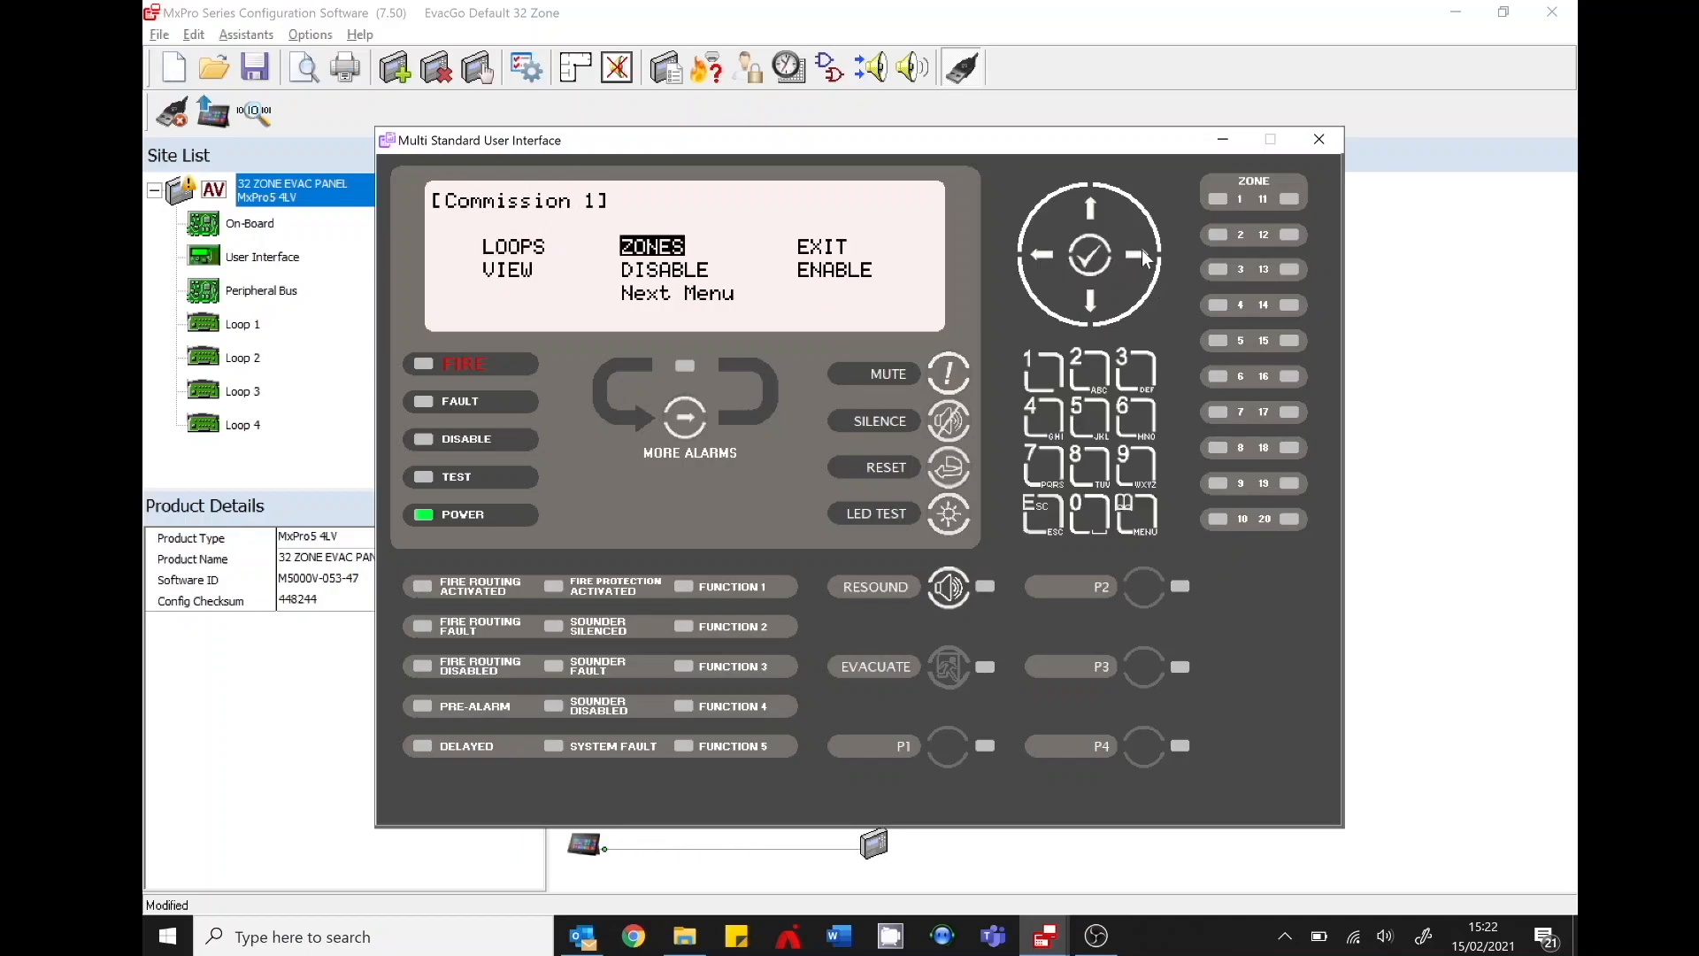
left_click(1138, 255)
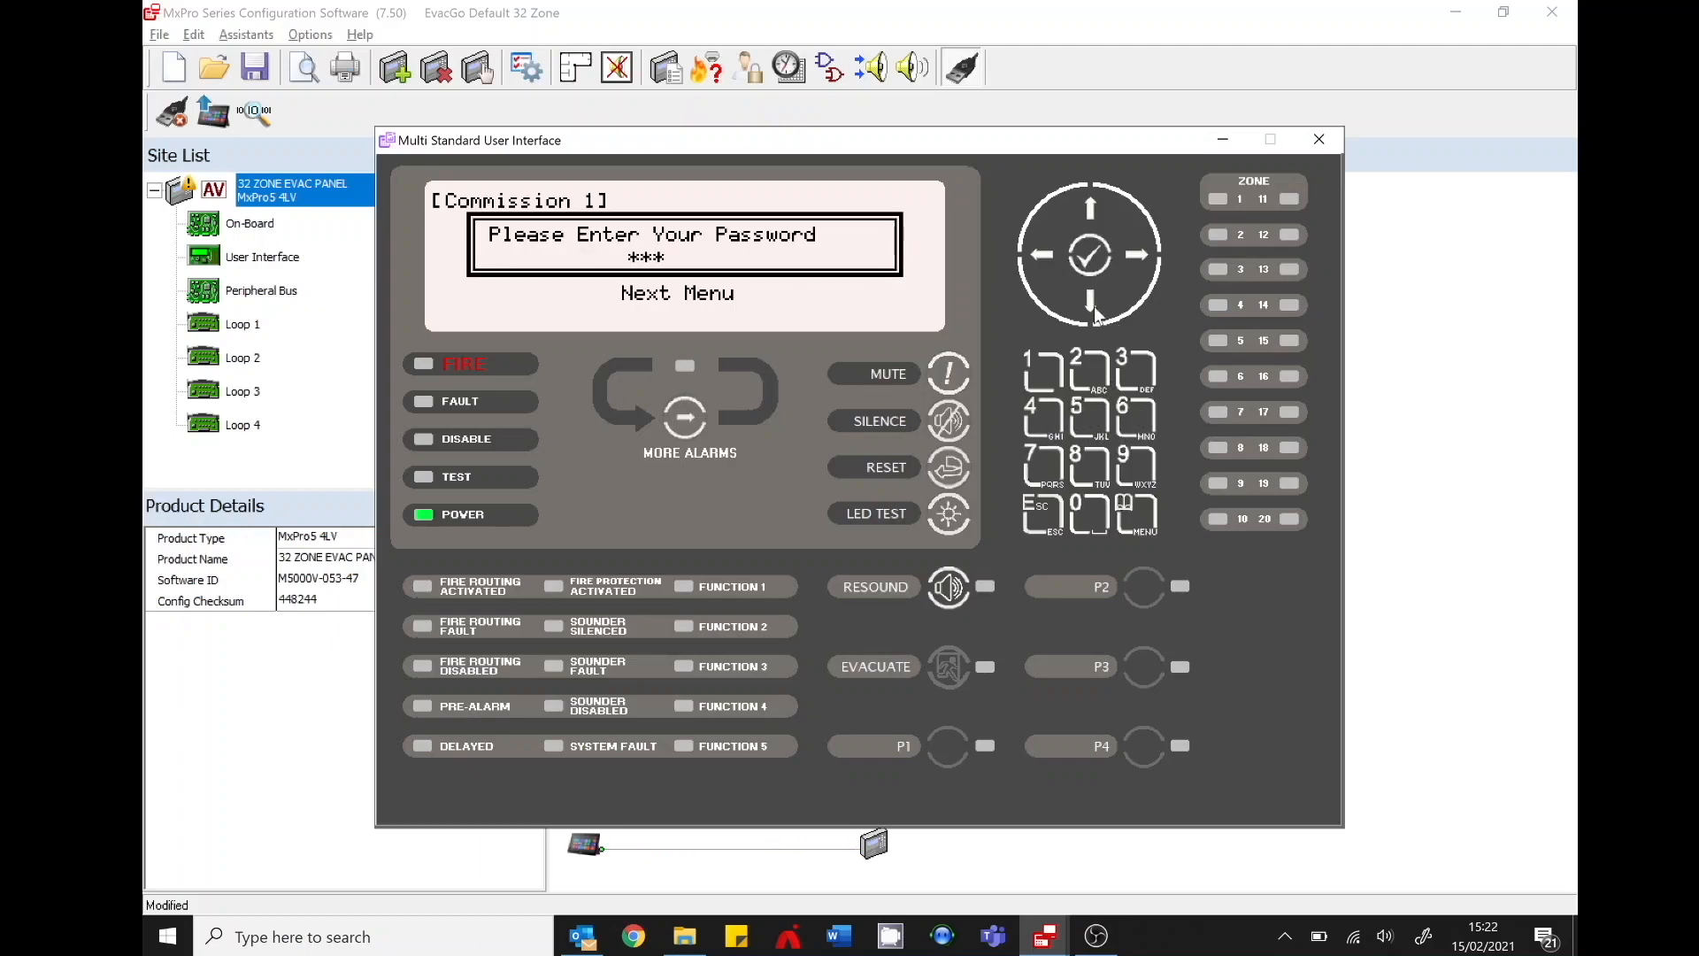
left_click(1088, 255)
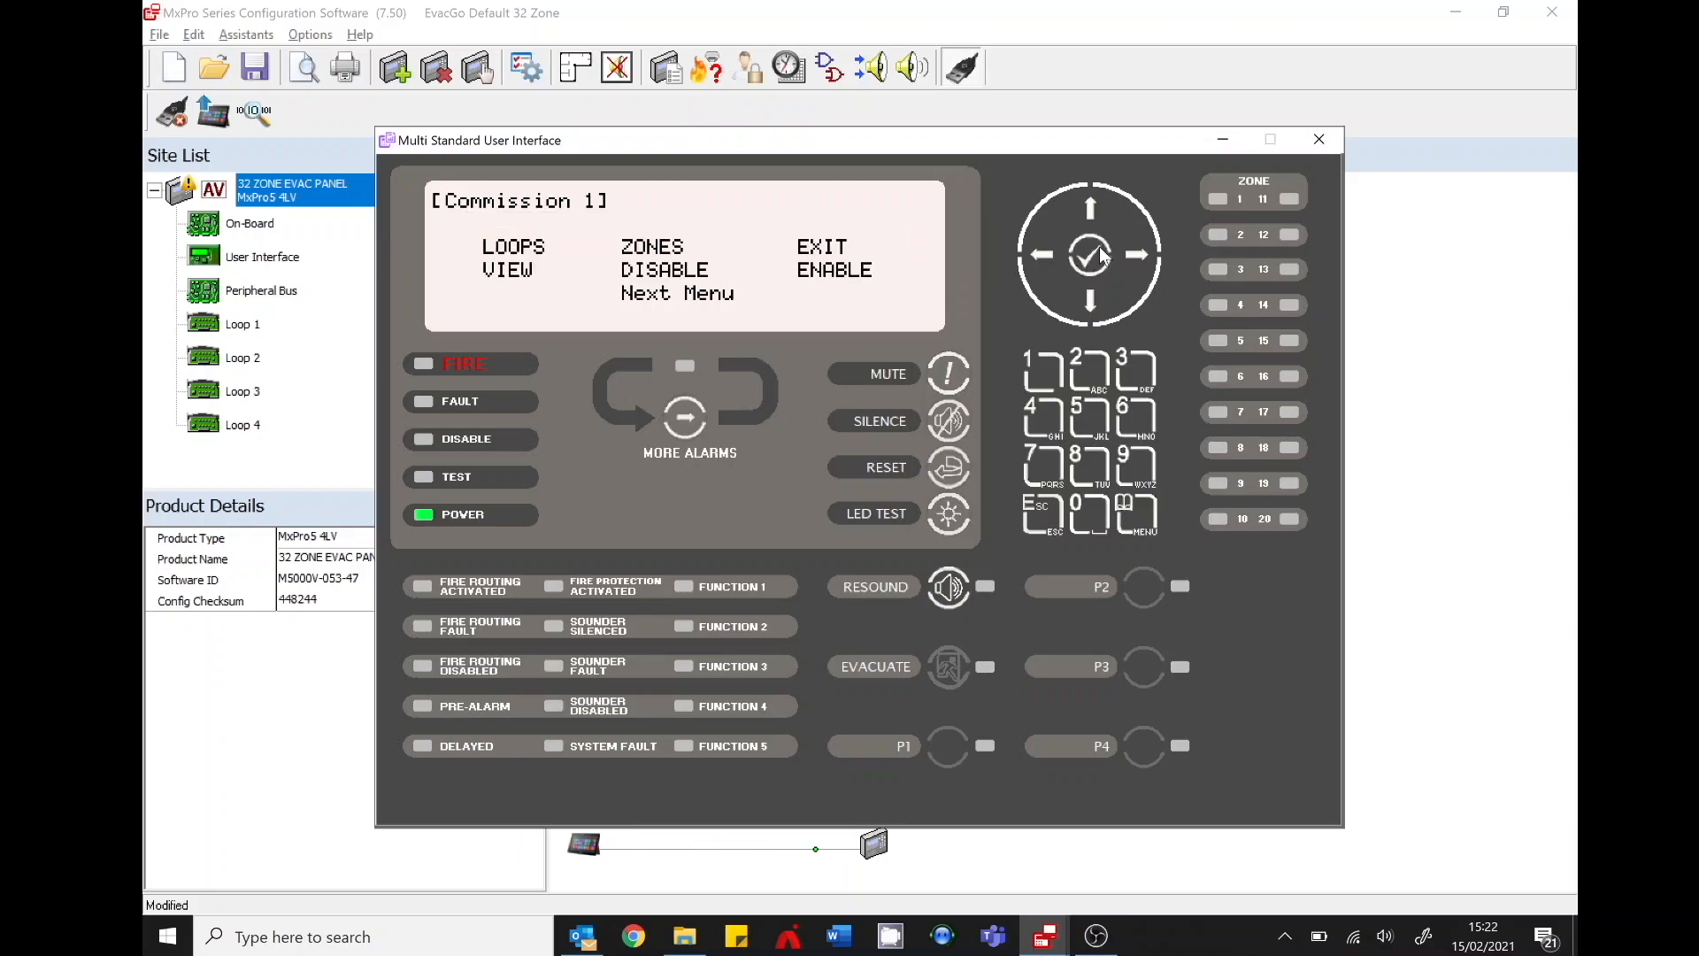
left_click(1089, 253)
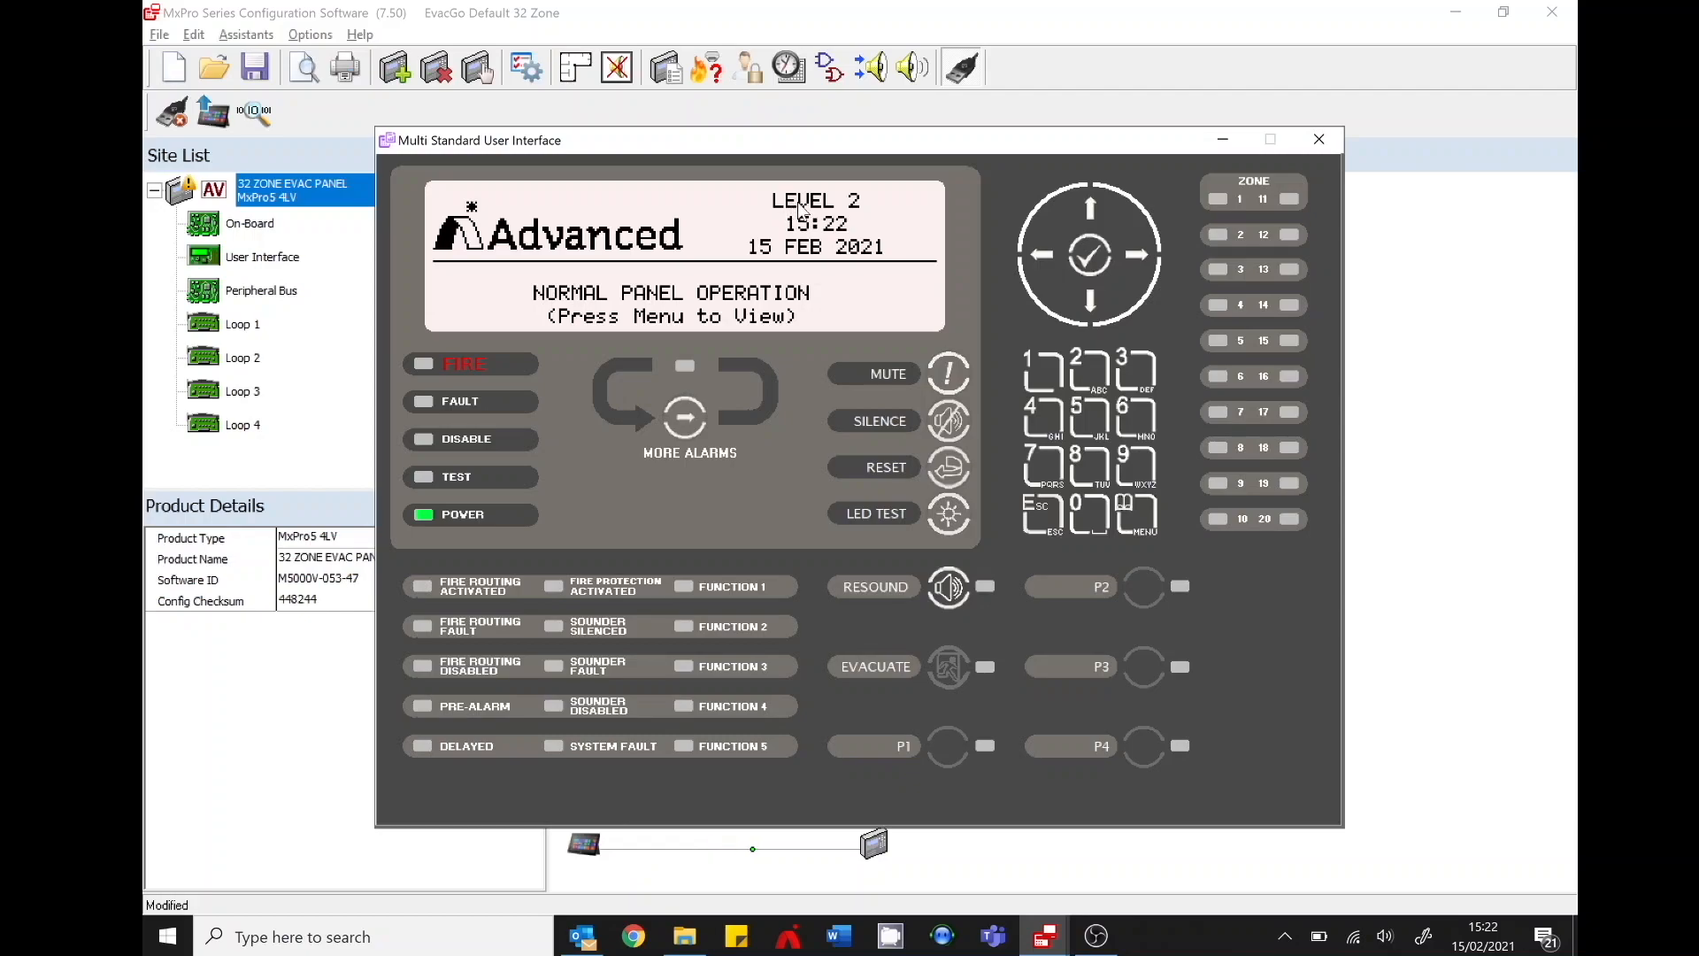
mouse_move(1310, 620)
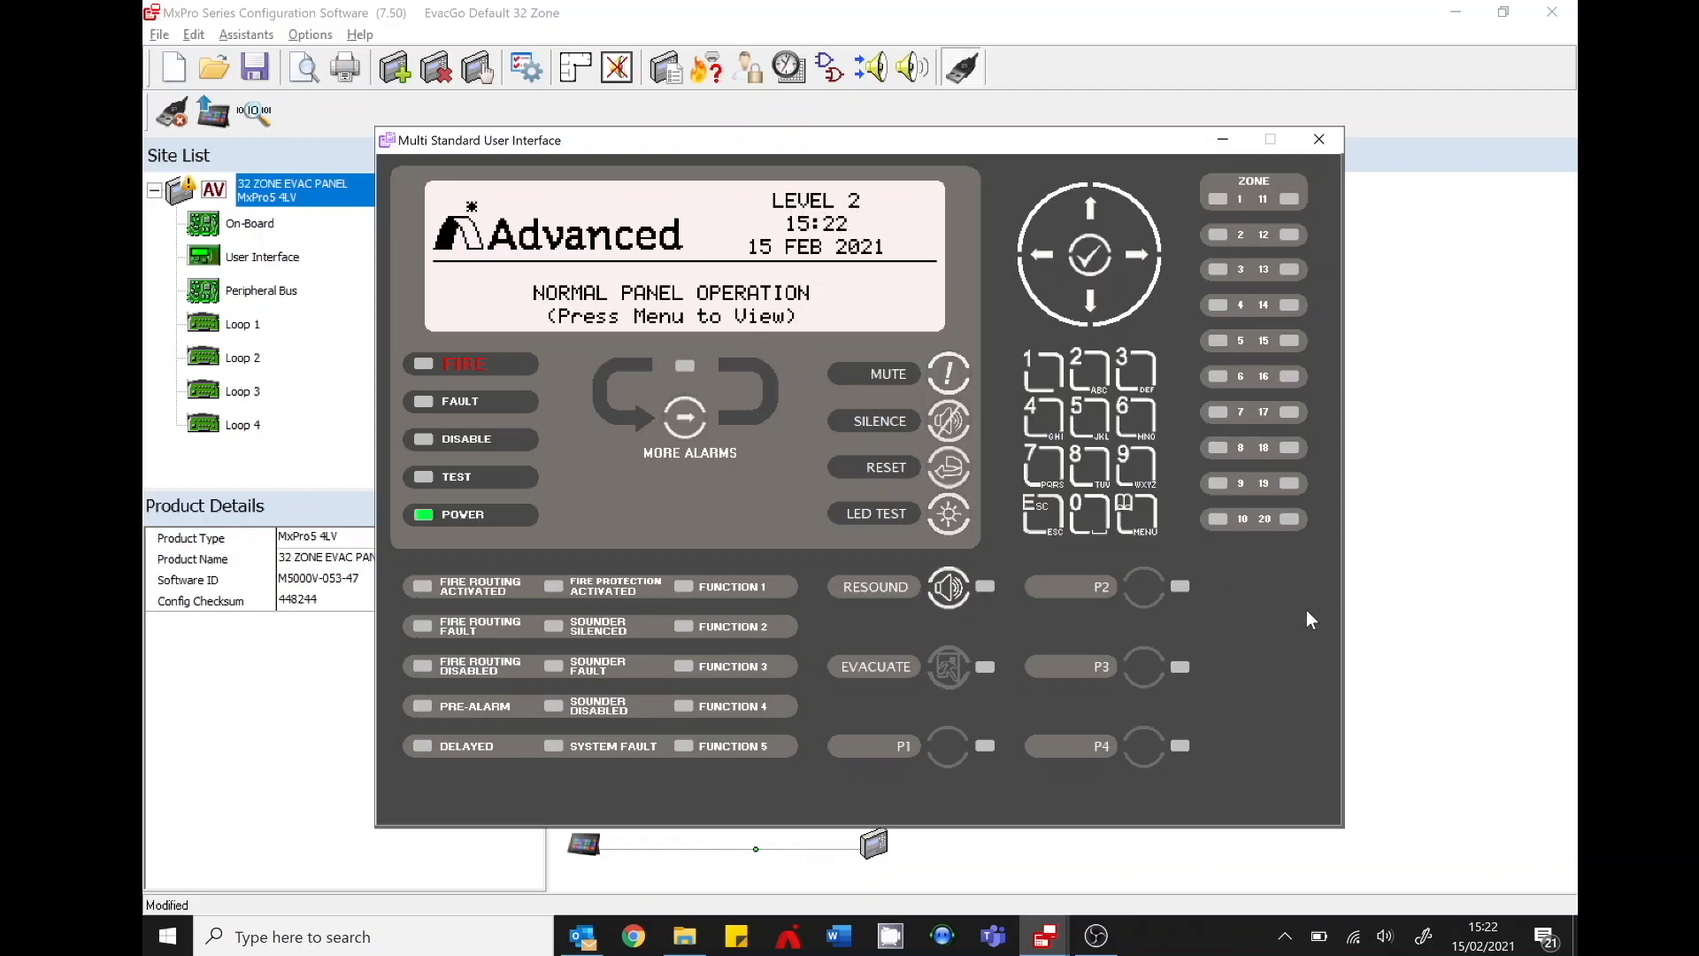